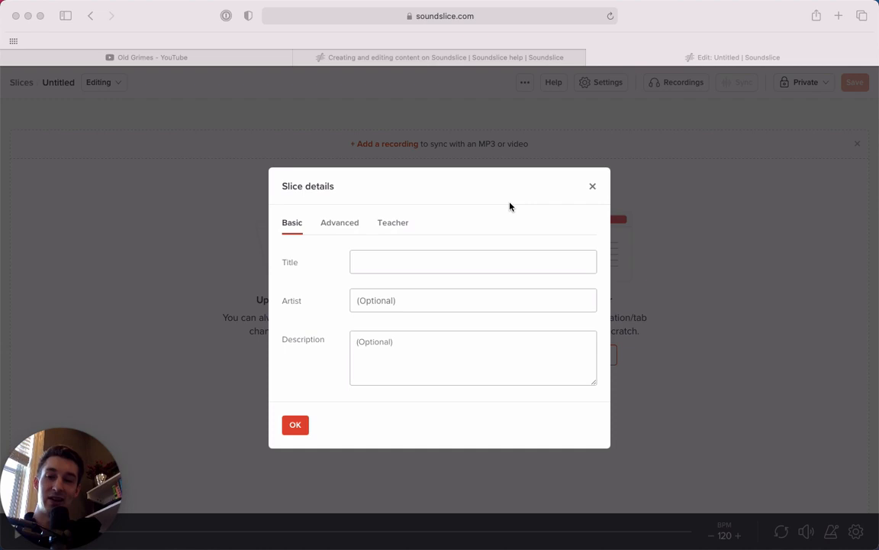
# - Title the new slice 'Old Grimes' and confirm the slice details
pyautogui.click(473, 262)
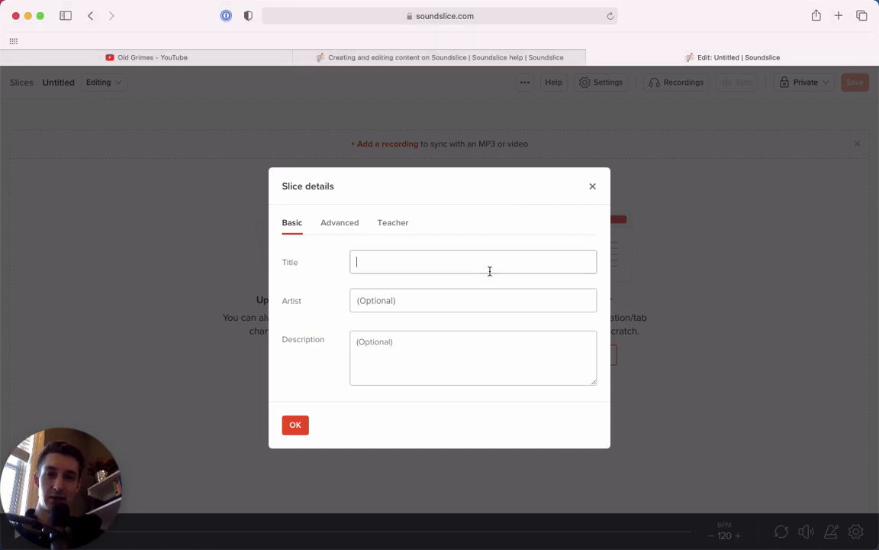
pyautogui.write('Old')
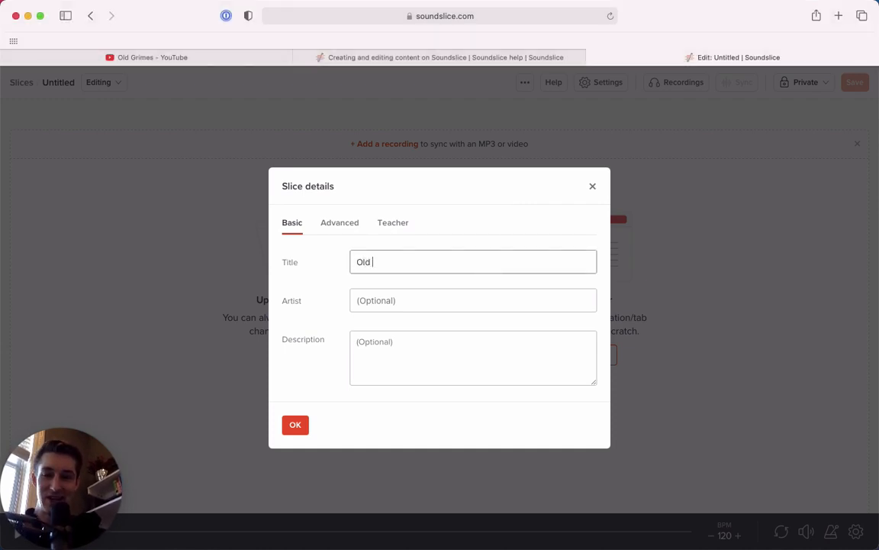
pyautogui.click(296, 424)
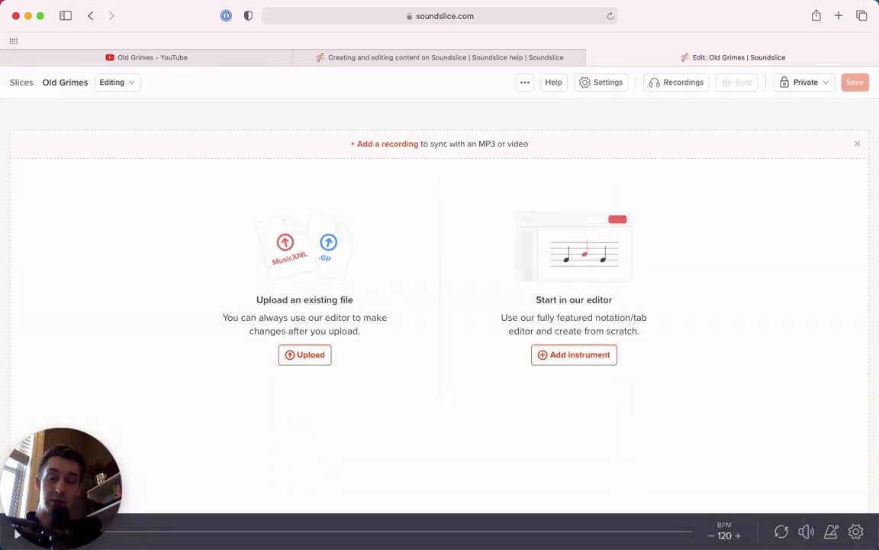
pyautogui.click(388, 144)
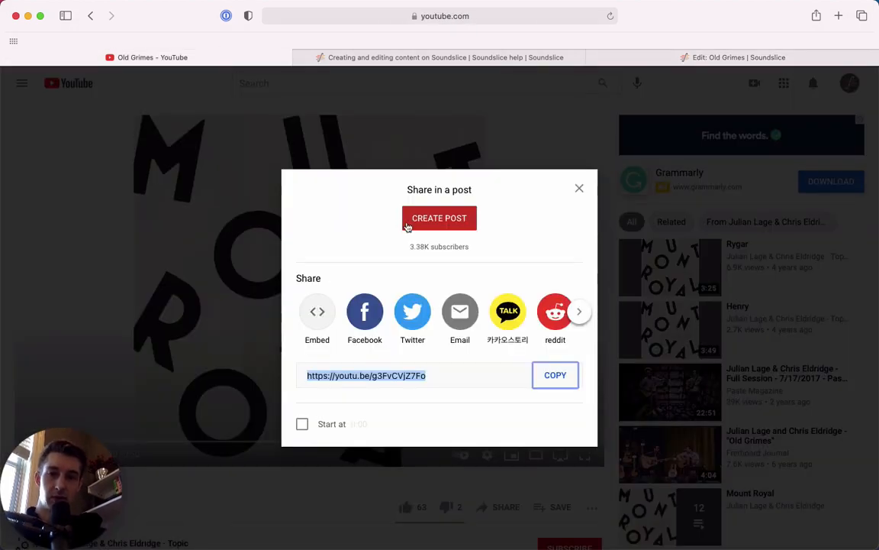
pyautogui.click(556, 376)
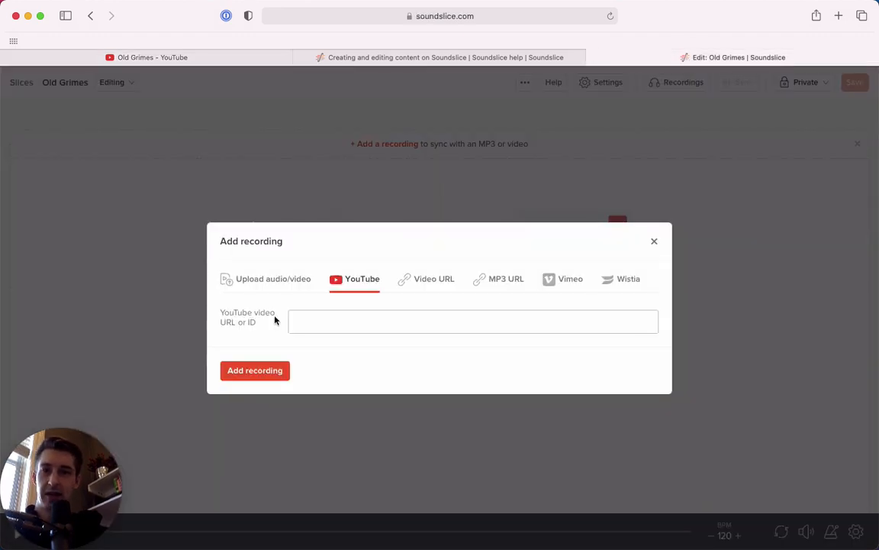
pyautogui.write('https://youtu.be/g3FvCVjZ7Fo')
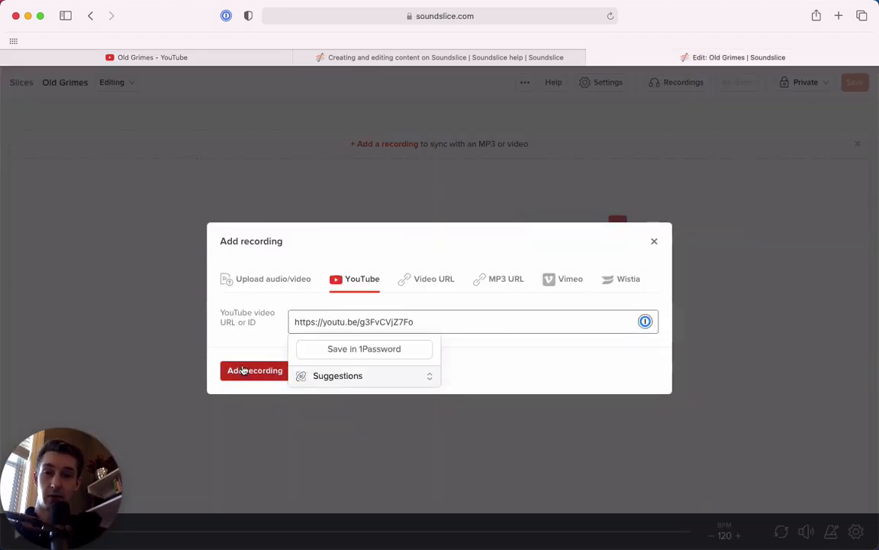
pyautogui.click(255, 371)
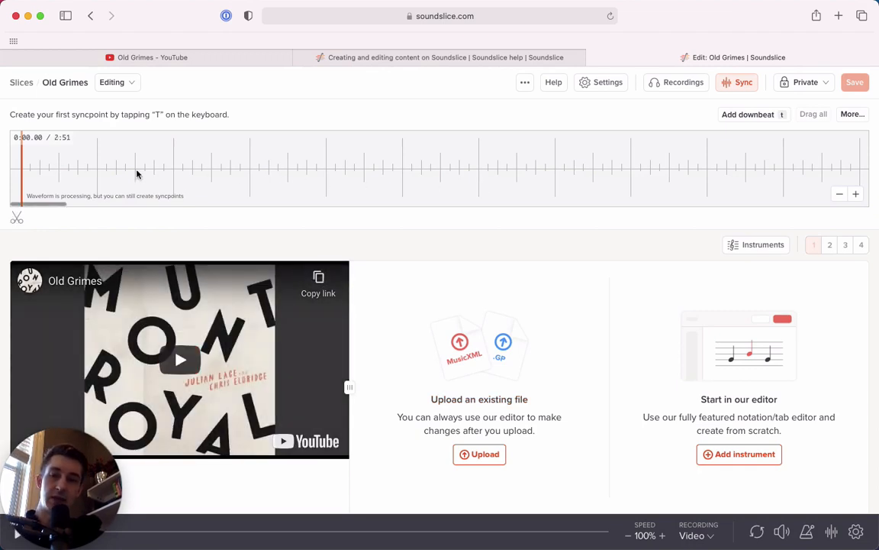
pyautogui.moveTo(83, 181)
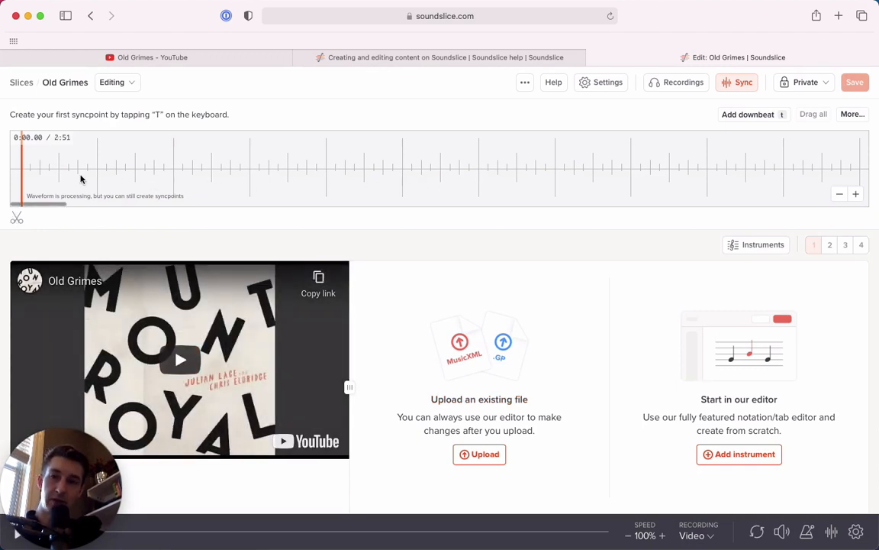
pyautogui.moveTo(336, 174)
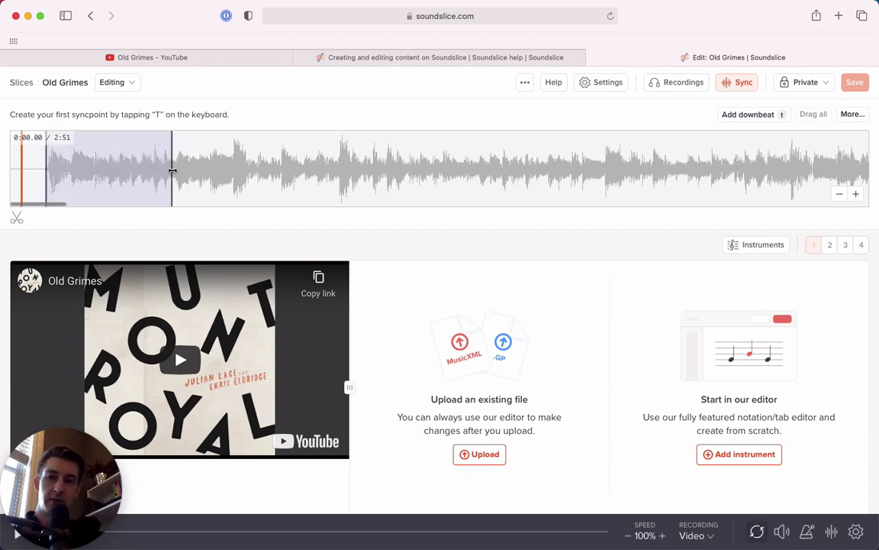
# - Mark a short loop region near the start of the waveform and try another playback speed
pyautogui.moveTo(171, 168); pyautogui.dragTo(317, 168)
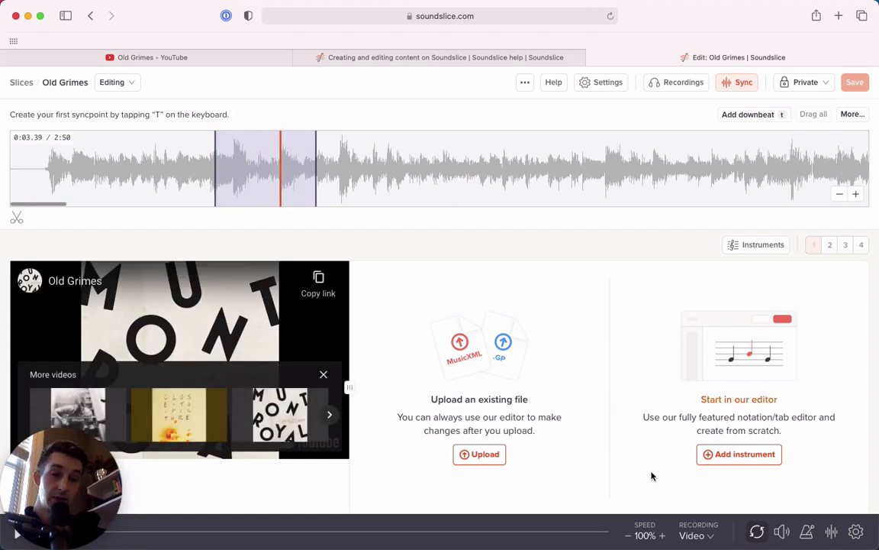
pyautogui.click(627, 534)
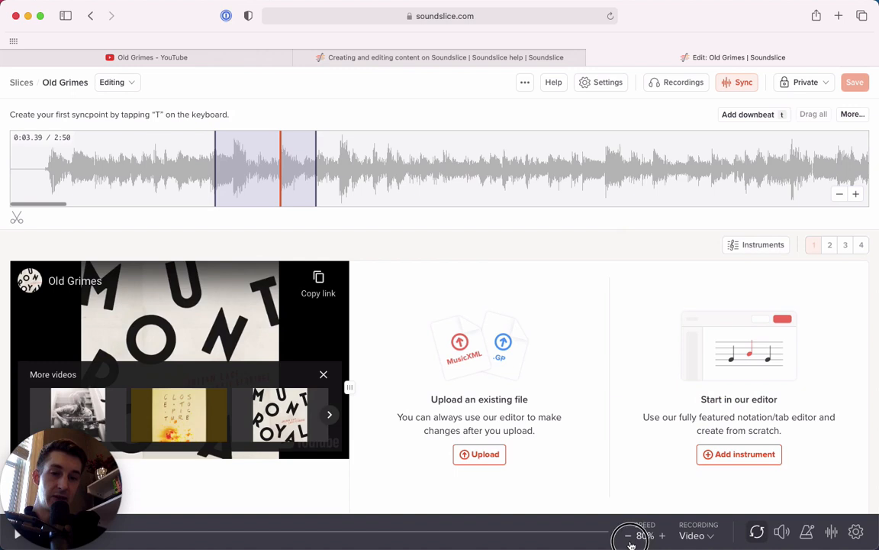
pyautogui.click(629, 534)
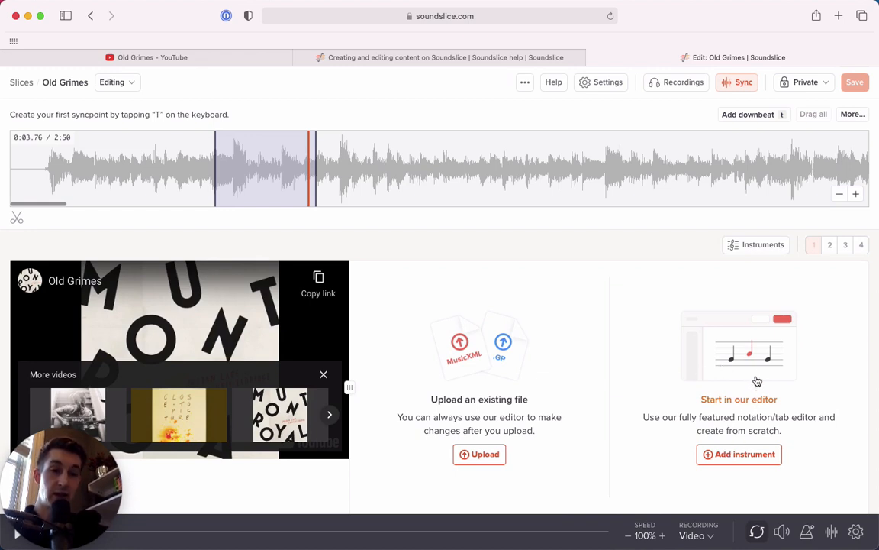
# - Add a Guitar instrument with default settings, giving an empty staff with tab
pyautogui.click(739, 454)
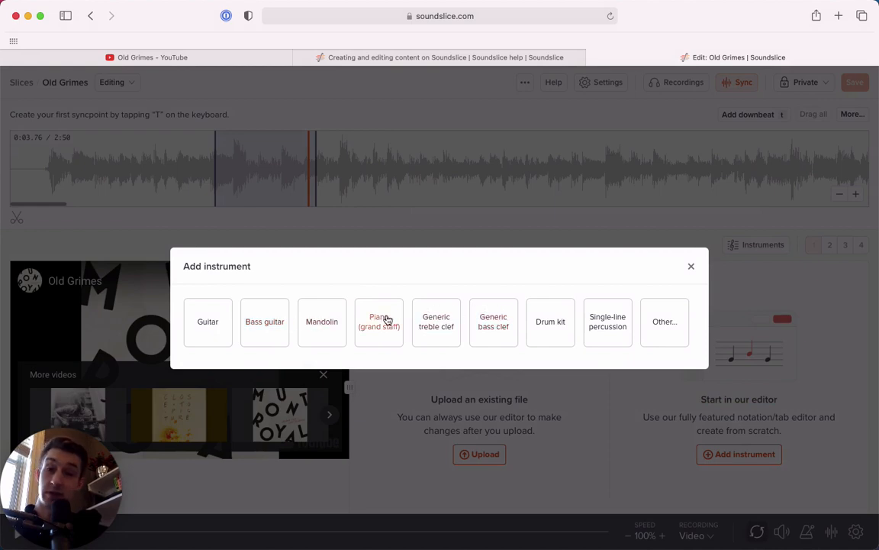
pyautogui.click(207, 320)
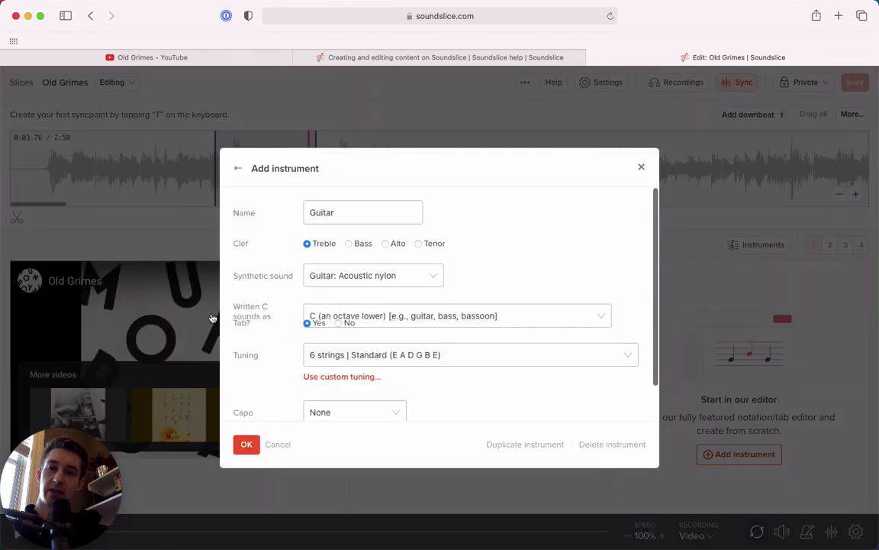
pyautogui.click(245, 443)
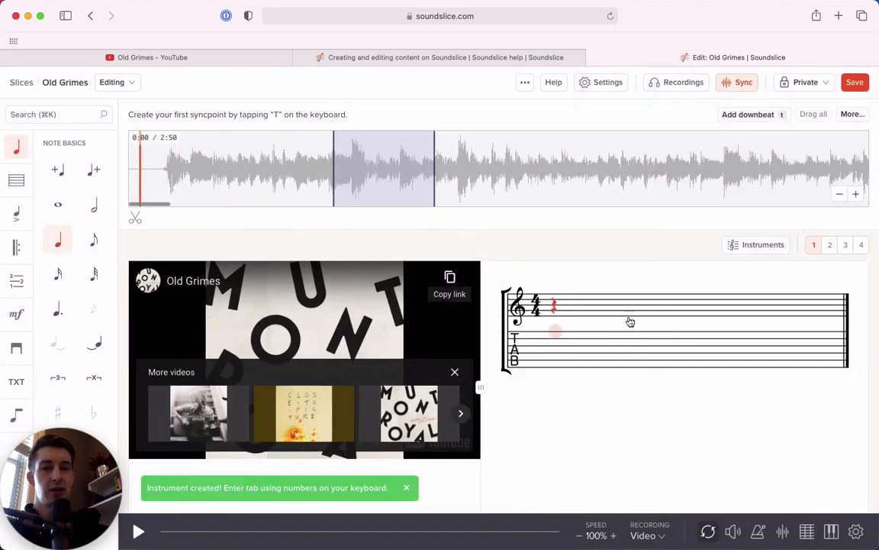
pyautogui.moveTo(632, 360)
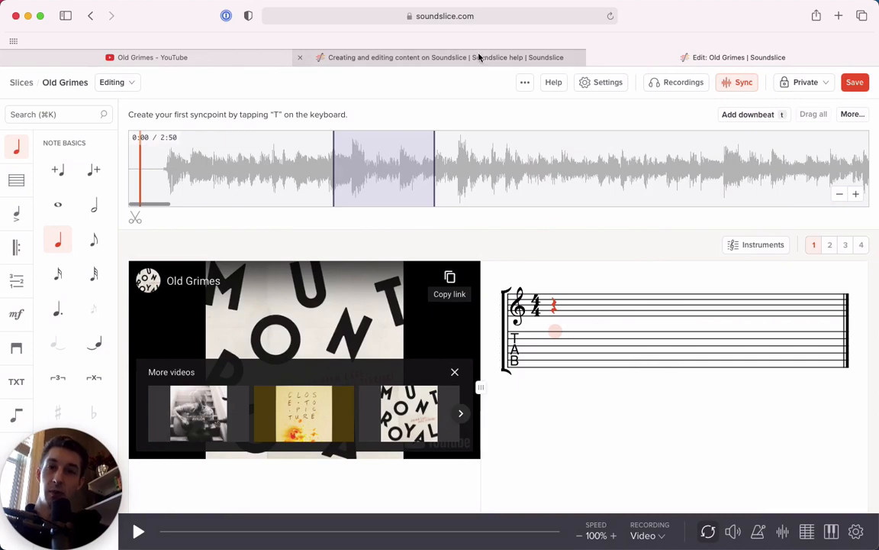
pyautogui.click(443, 58)
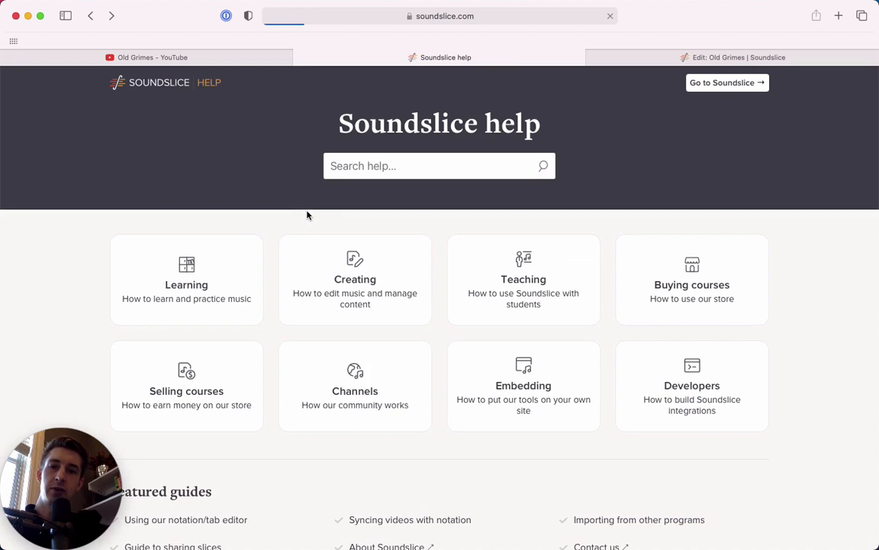
pyautogui.click(354, 278)
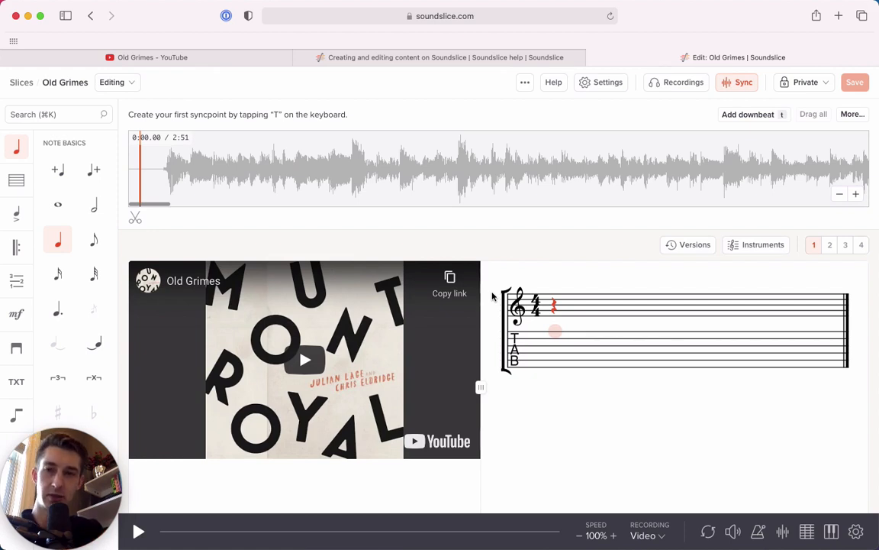
# - Tap bar syncpoints on the downbeats during playback and move syncpoint 4 onto its downbeat
pyautogui.press('t')
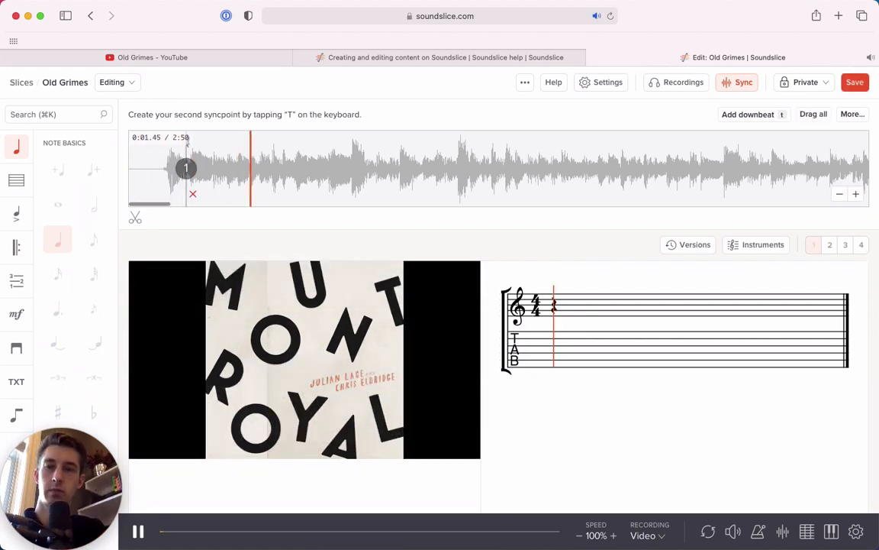
pyautogui.press('t')
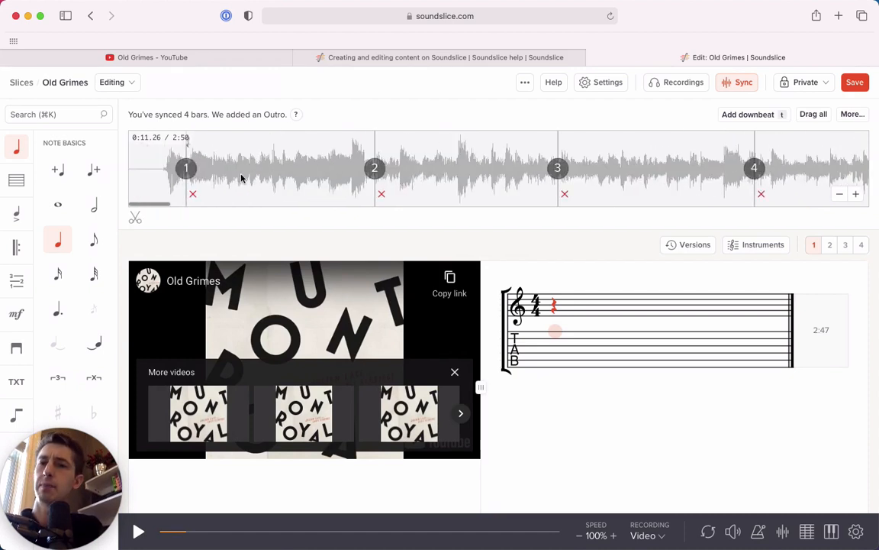
pyautogui.moveTo(172, 186)
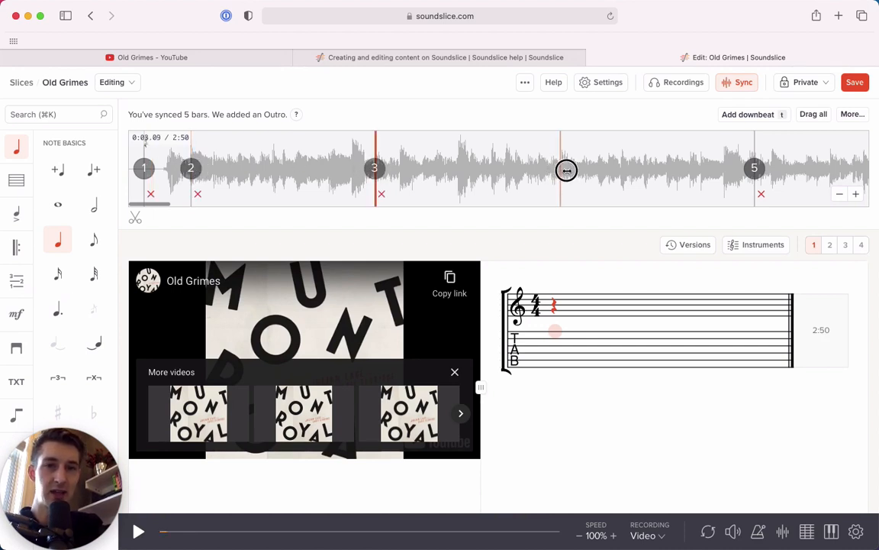
pyautogui.moveTo(567, 171); pyautogui.dragTo(754, 171)
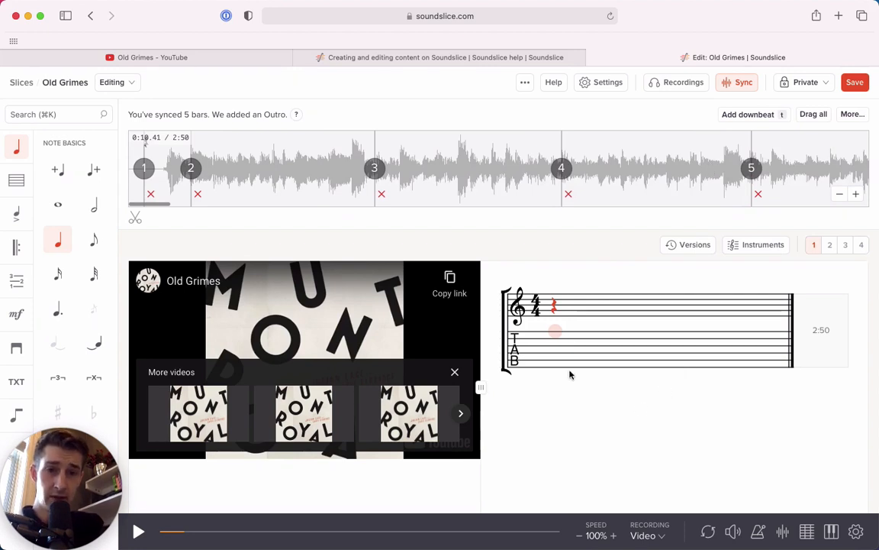
pyautogui.moveTo(559, 357)
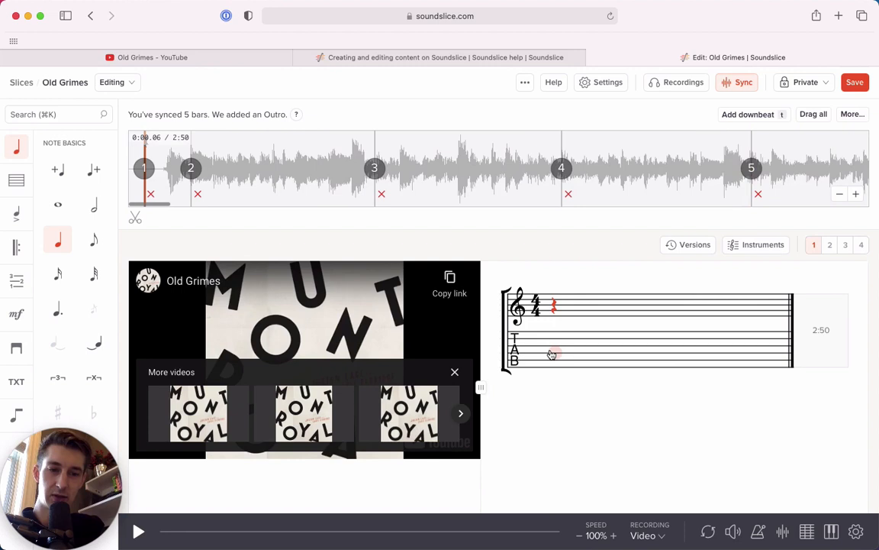
# - Fill the guitar staff with whole rests so it spans six bars across the synced region
pyautogui.click(58, 205)
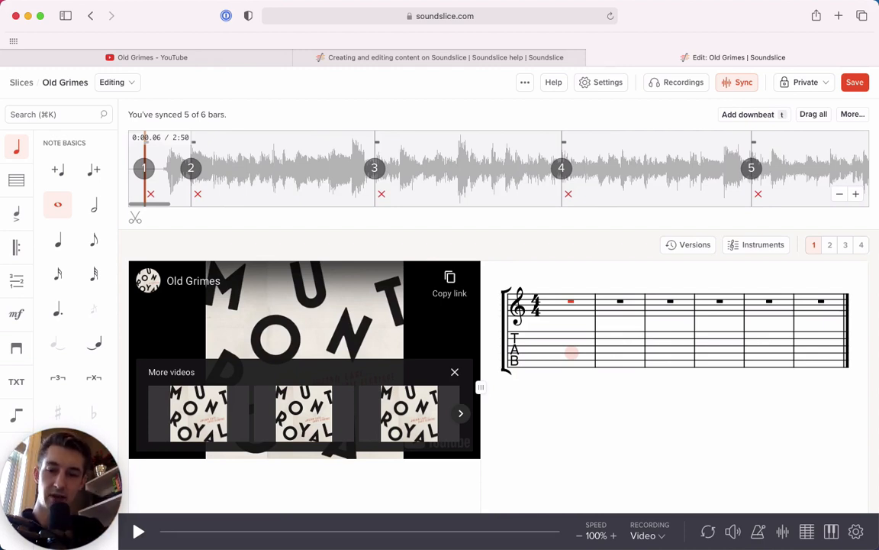
pyautogui.click(138, 531)
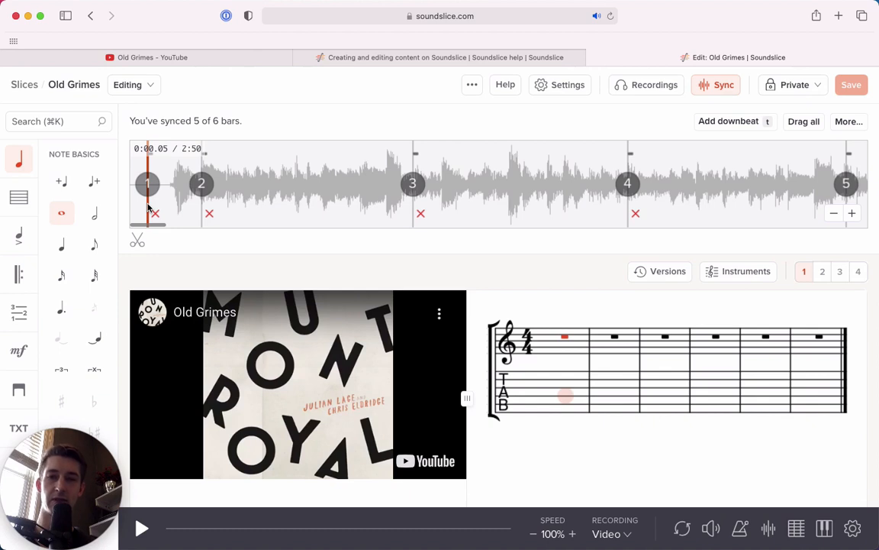
pyautogui.moveTo(189, 214)
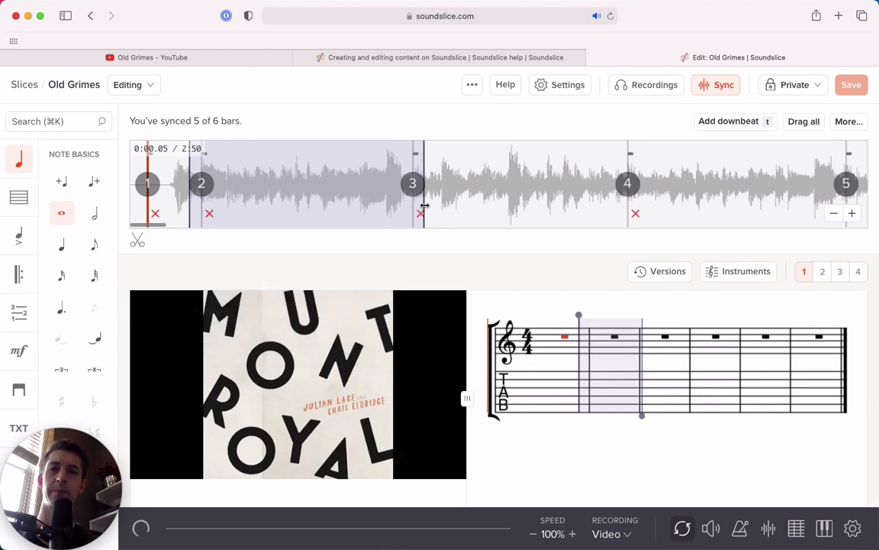
# - Loop the second bar and lower the playback speed to 60%
pyautogui.click(141, 529)
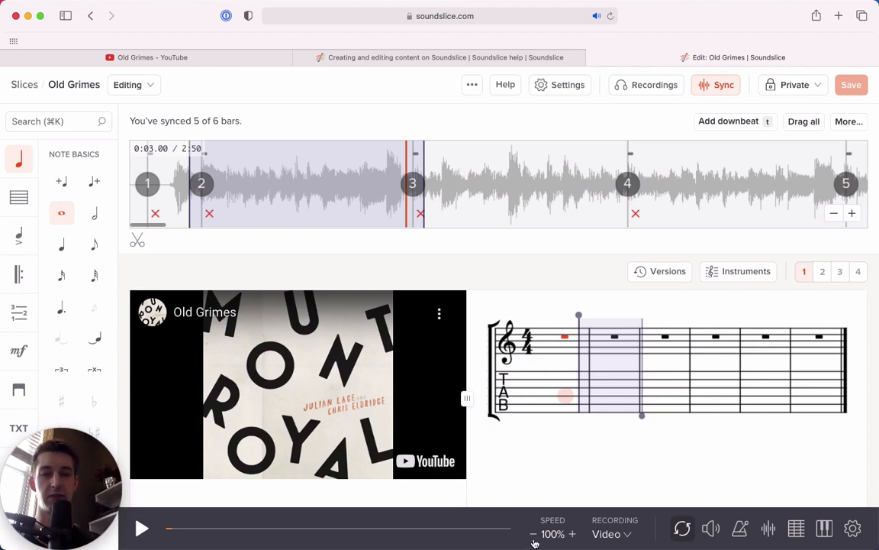
pyautogui.click(532, 534)
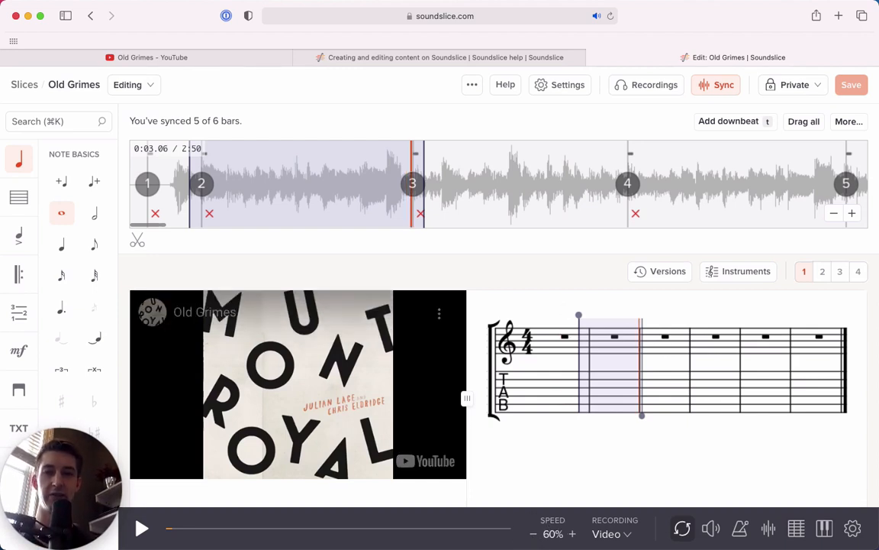
pyautogui.click(140, 528)
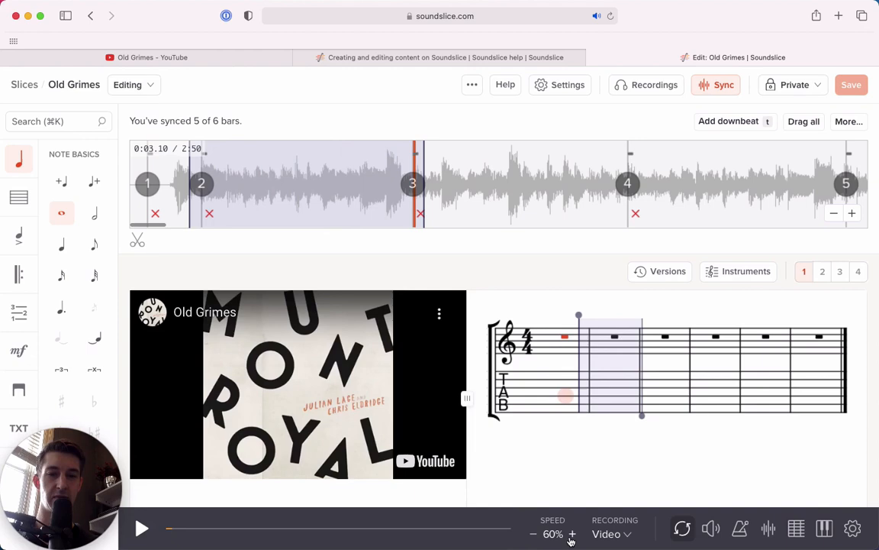
pyautogui.click(572, 534)
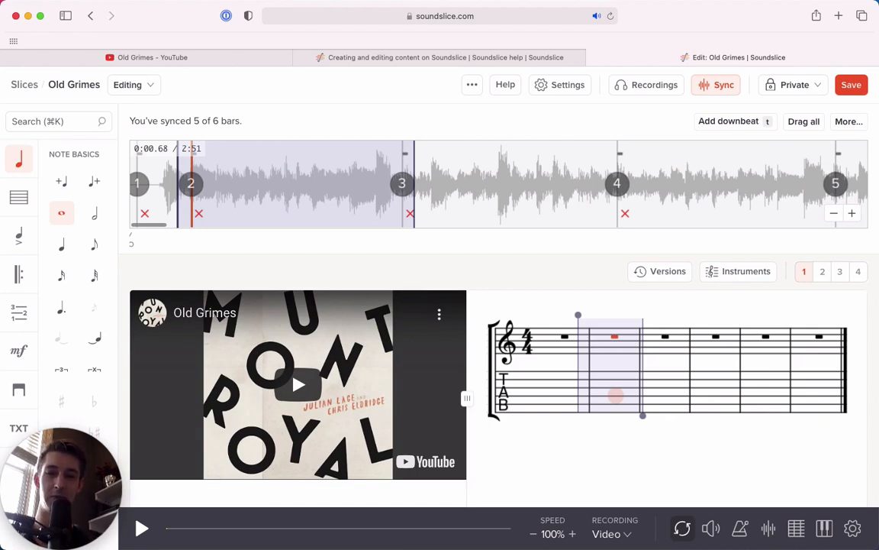
# - Set the key signature to D major / B minor for all subsequent bars
pyautogui.click(140, 528)
pyautogui.write('0')
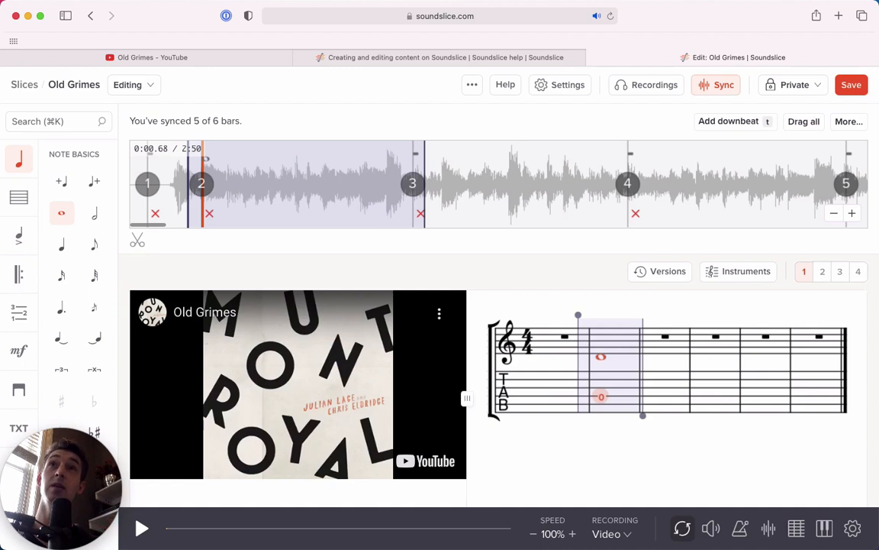
pyautogui.click(19, 197)
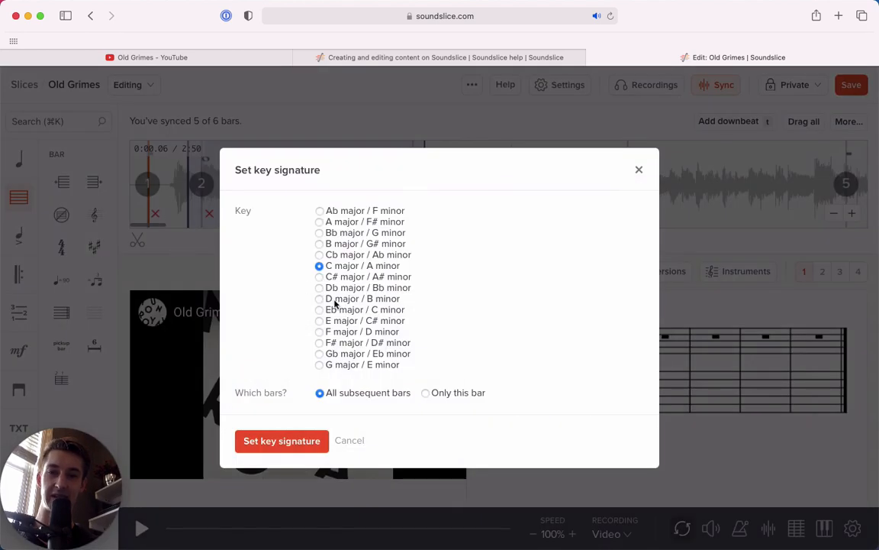
pyautogui.click(319, 298)
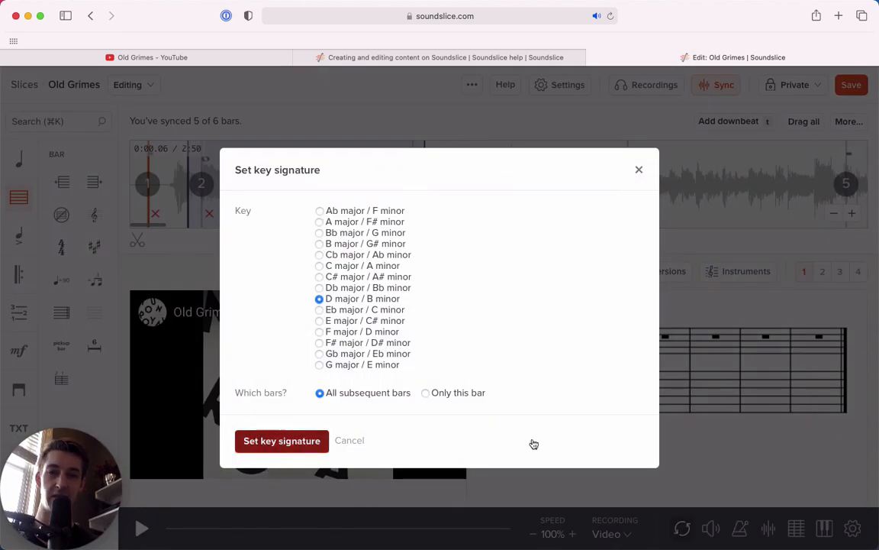
pyautogui.click(281, 440)
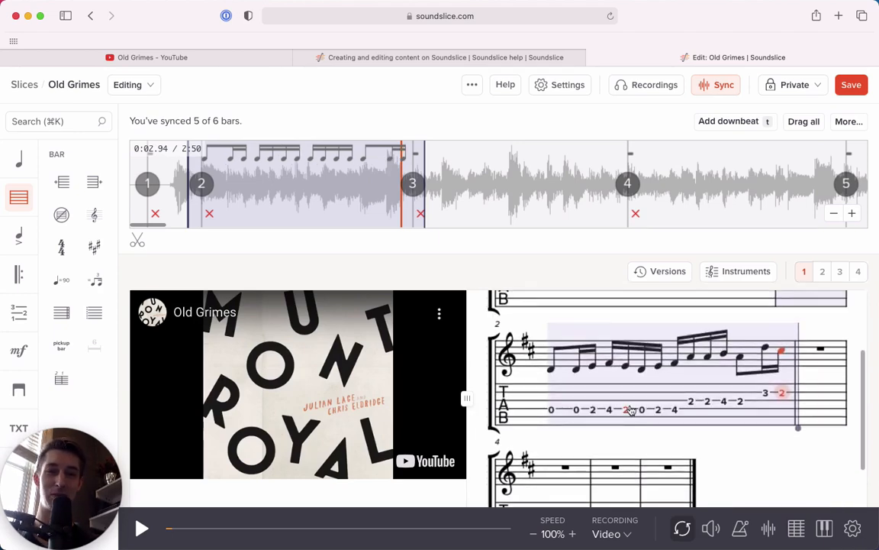
# - Finish entering the first melody bar's eighth and sixteenth notes with tab numbers
pyautogui.click(141, 529)
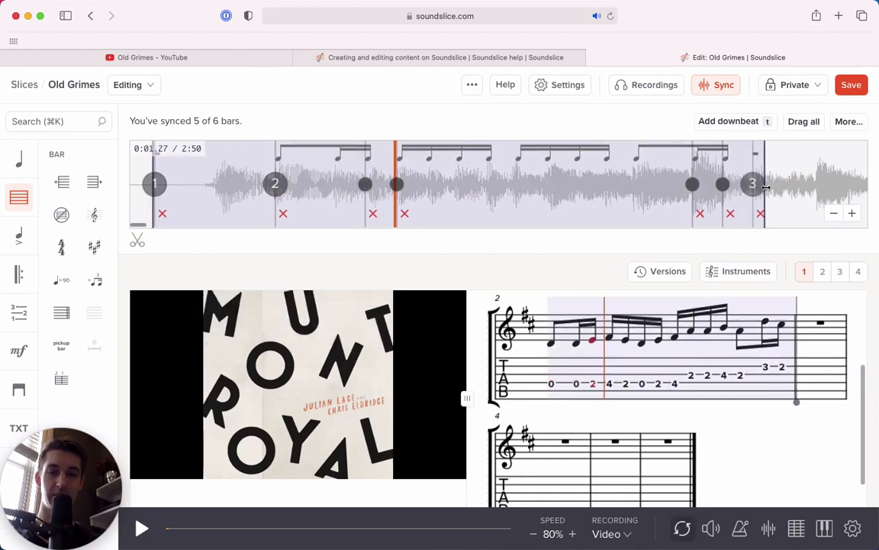
# - Check playback, then reduce the notation zoom so the video shrinks and bars run along one line
pyautogui.click(140, 528)
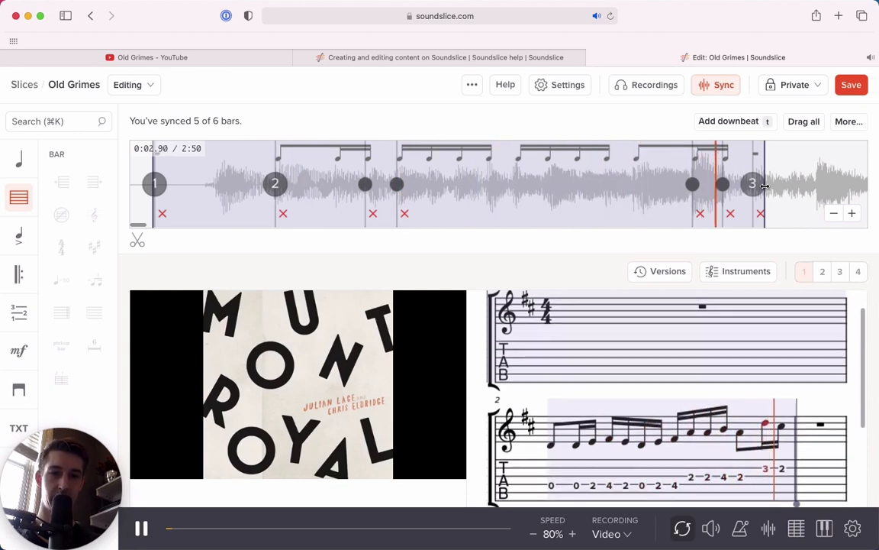
pyautogui.click(140, 529)
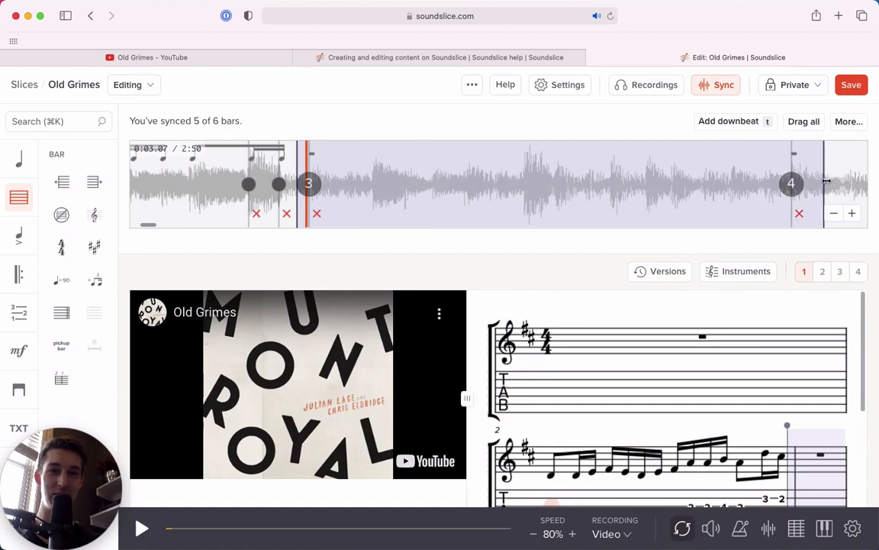
pyautogui.click(852, 528)
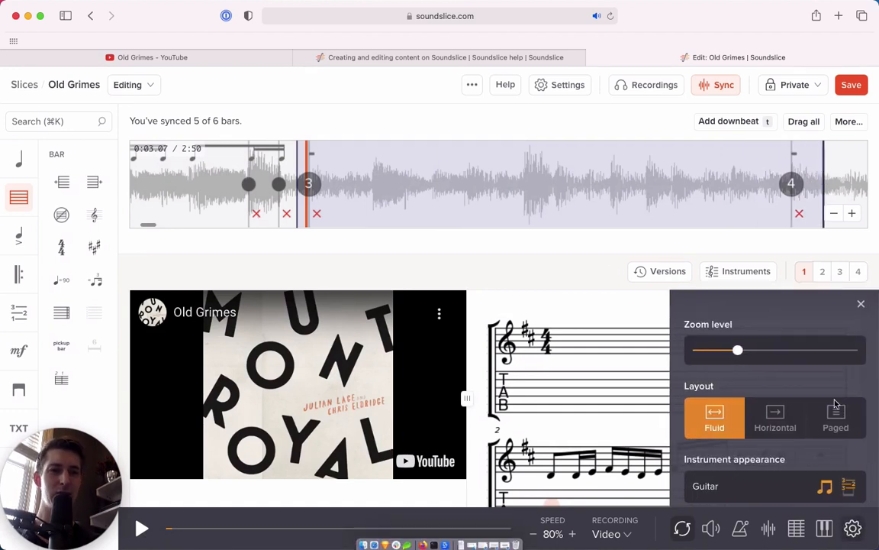
pyautogui.moveTo(738, 350); pyautogui.dragTo(726, 350)
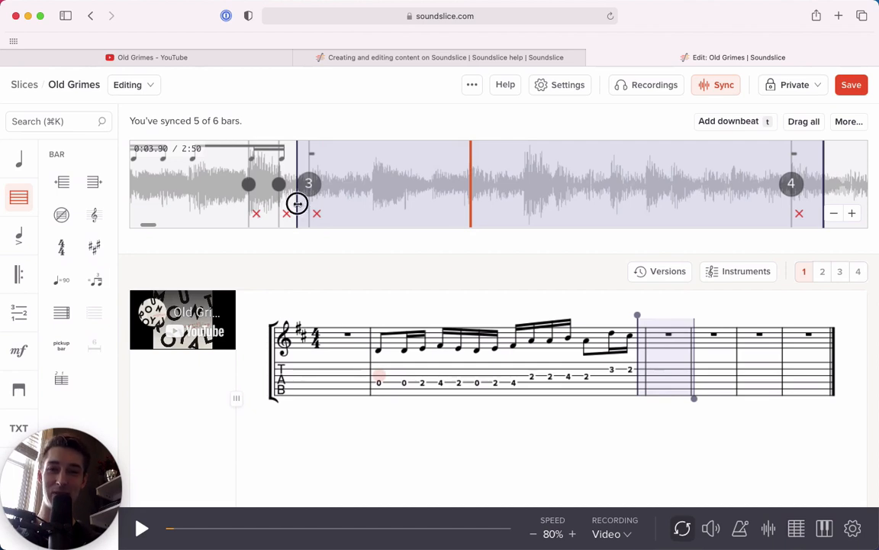
# - Shift the bar's sync point to match the audio and begin entering notes in the second melody bar
pyautogui.moveTo(296, 205); pyautogui.dragTo(231, 198)
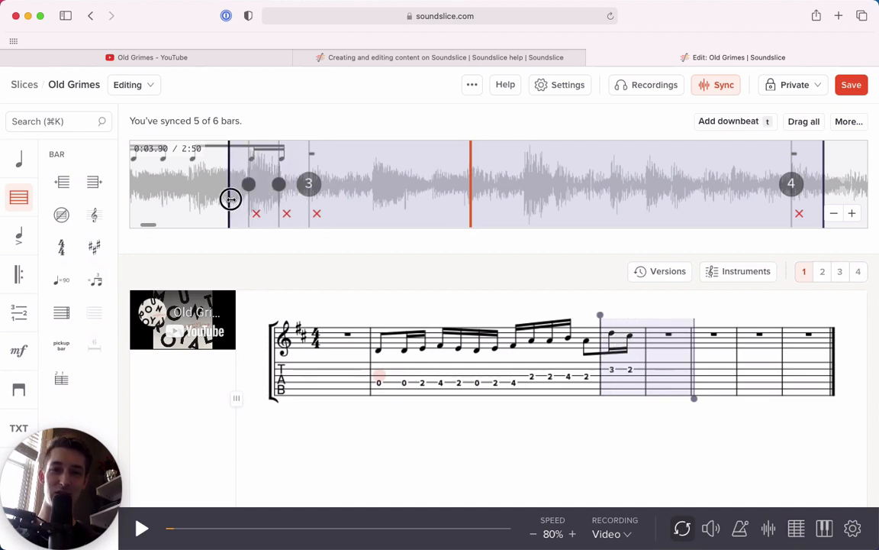
pyautogui.click(140, 529)
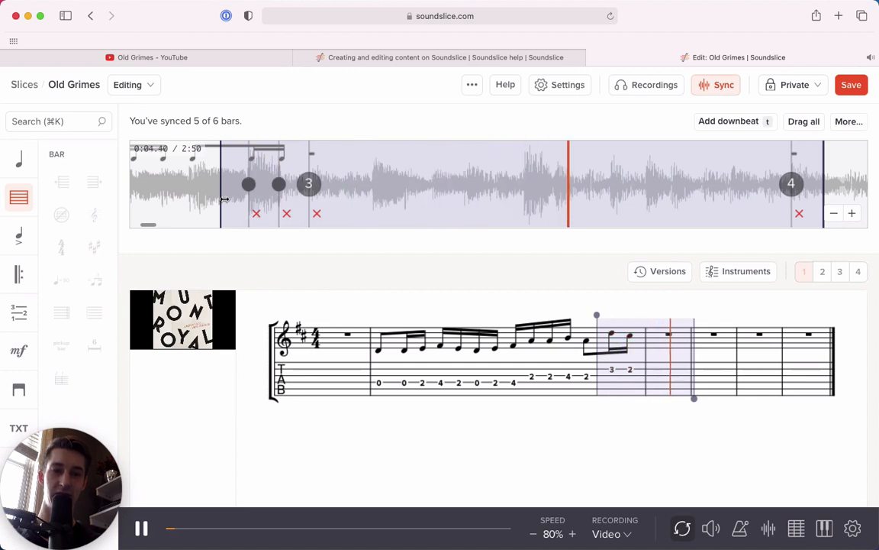
pyautogui.click(140, 528)
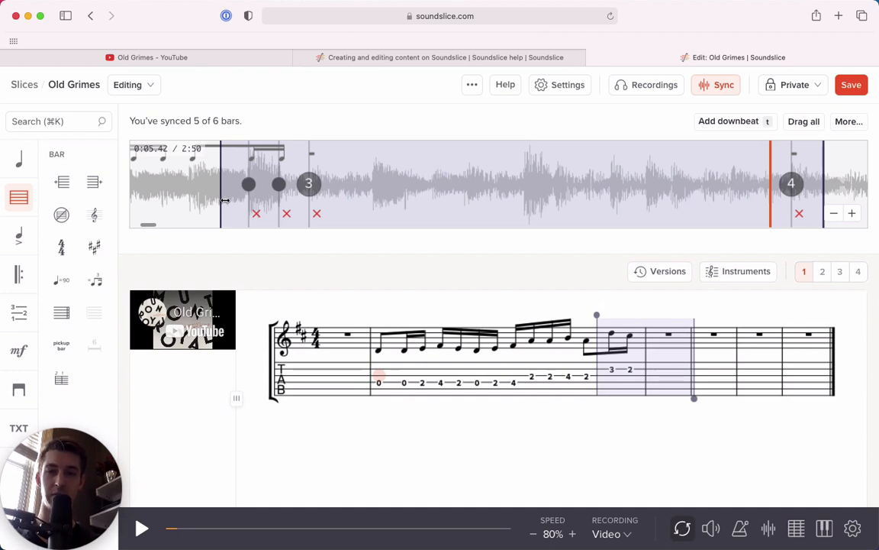
pyautogui.click(141, 528)
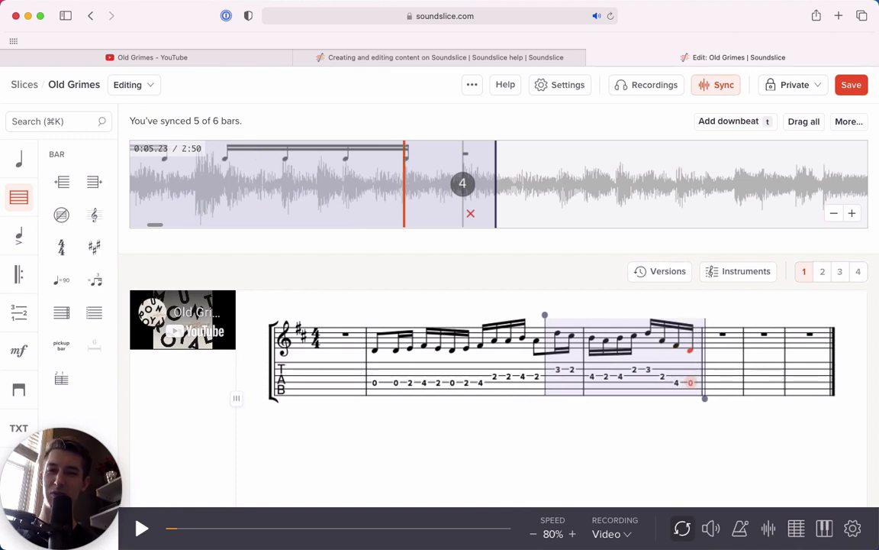
# - Slow playback to 60% and replay the passage to correct a wrongly entered note
pyautogui.click(535, 534)
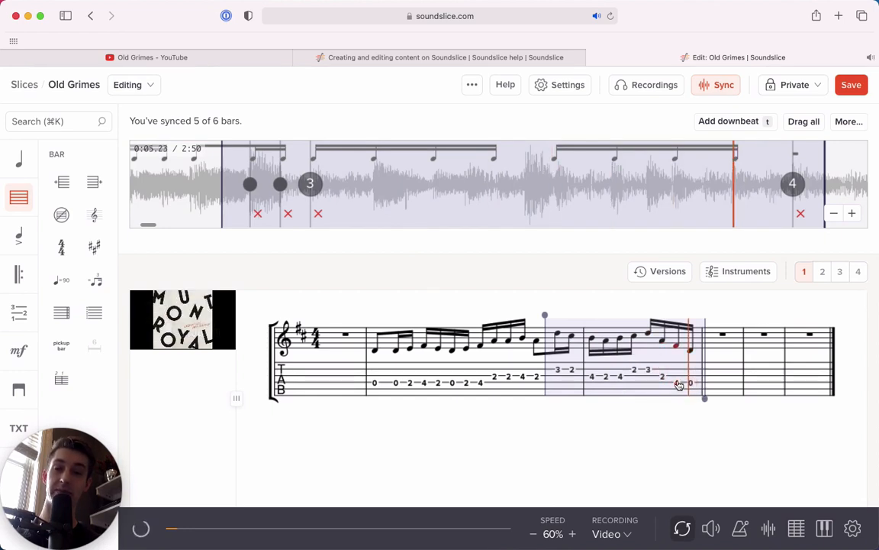
pyautogui.click(141, 528)
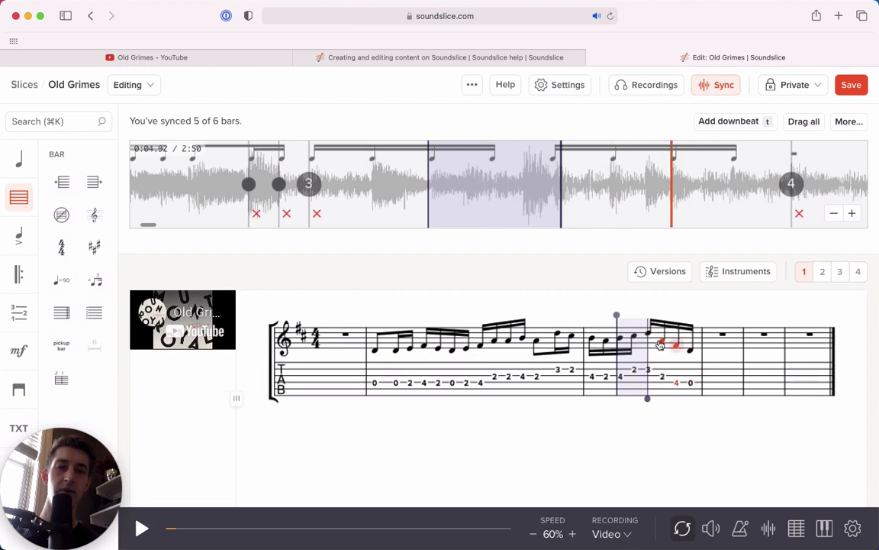
pyautogui.click(141, 528)
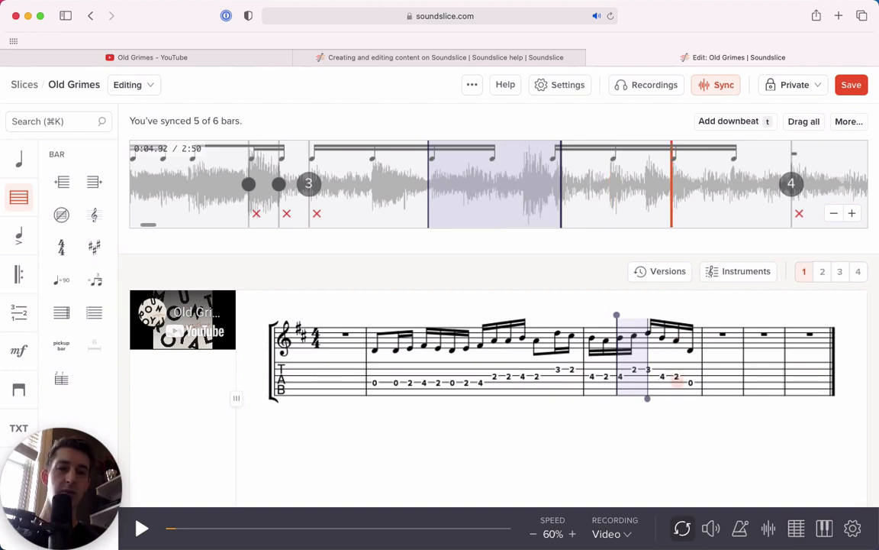
pyautogui.click(140, 528)
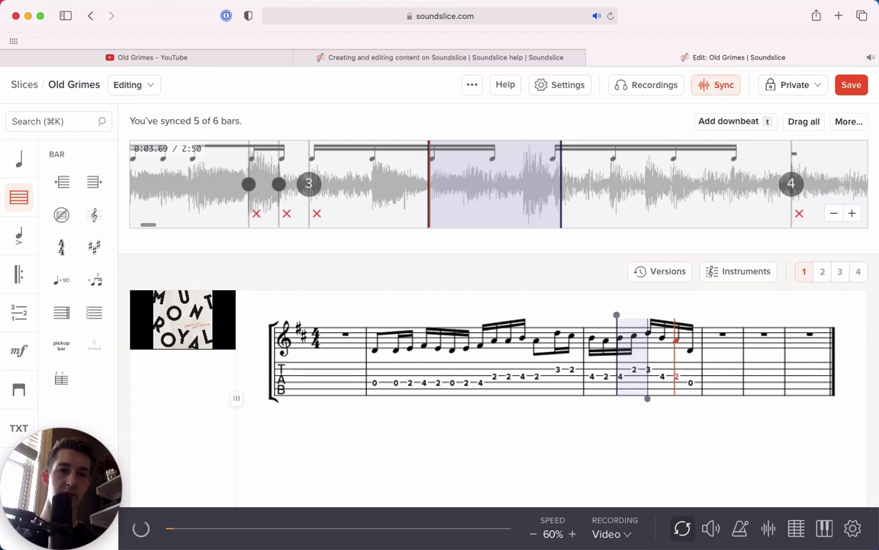
pyautogui.click(141, 528)
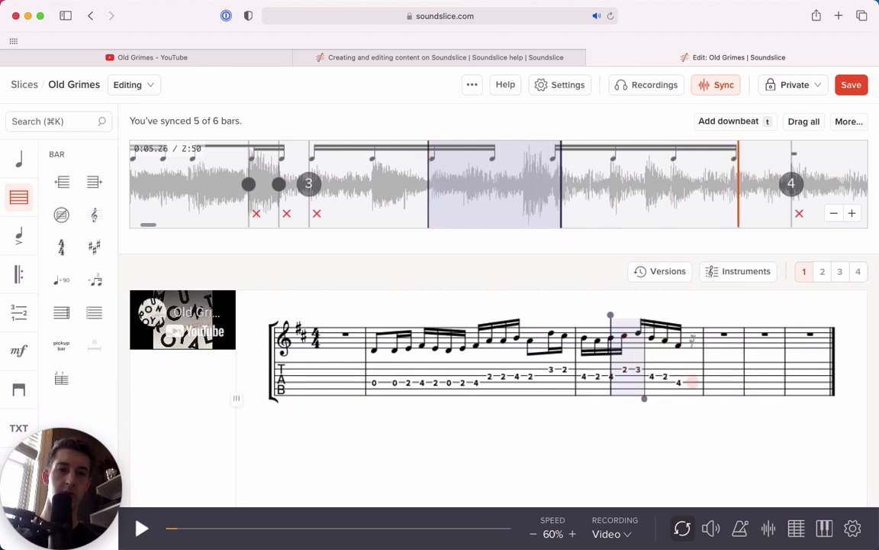
# - Finish the second melody bar with its remaining eighth and sixteenth notes and tab numbers
pyautogui.click(140, 528)
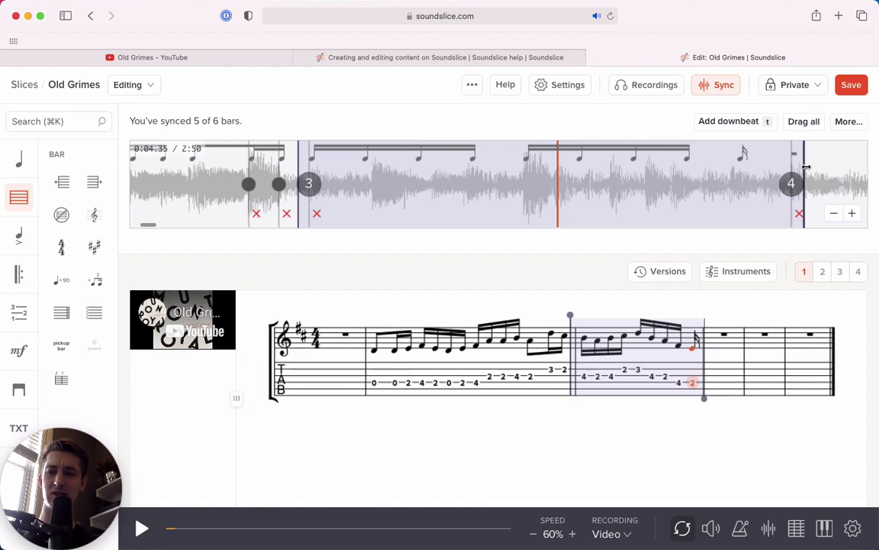
pyautogui.click(141, 529)
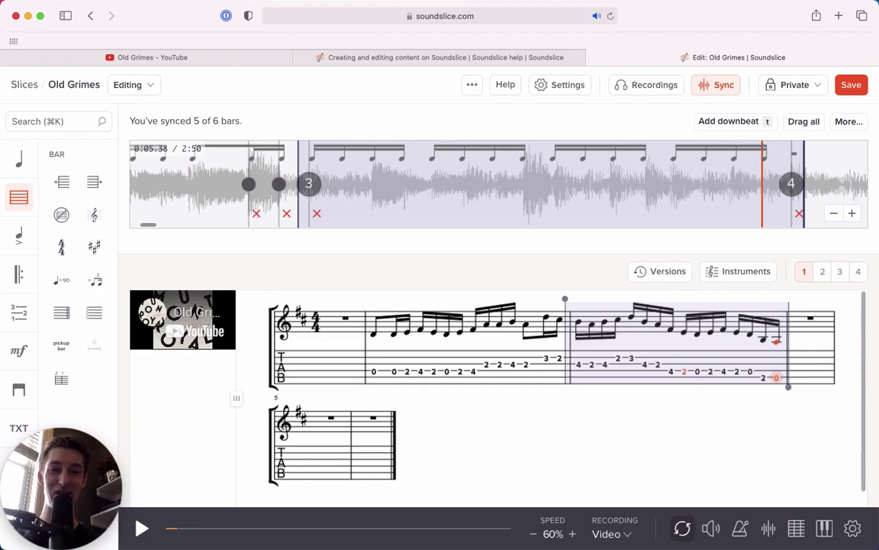
pyautogui.click(141, 528)
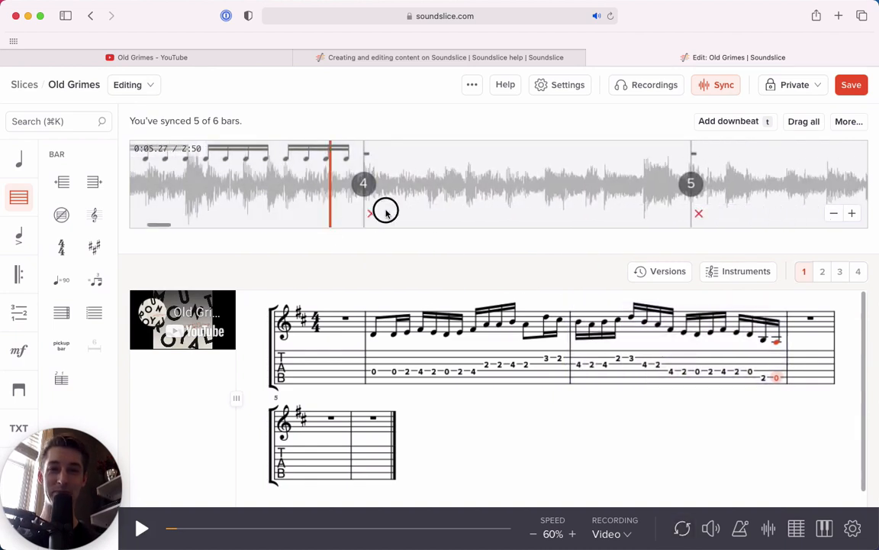
# - Copy the first melody bar's notes and tab into the bar starting the second line
pyautogui.click(141, 528)
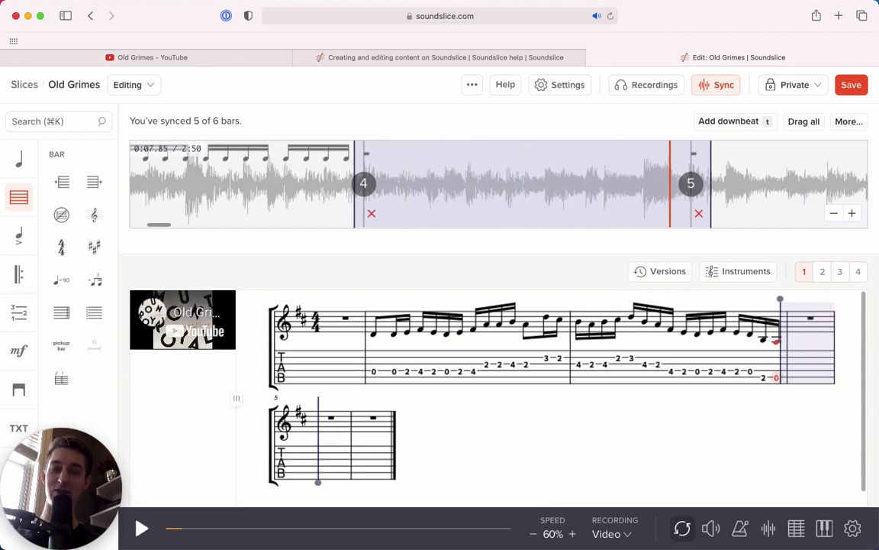
pyautogui.click(141, 528)
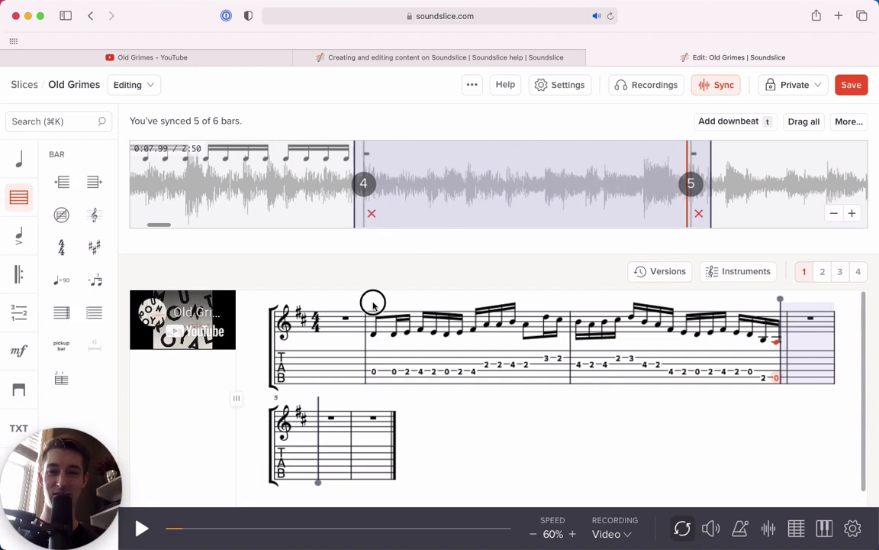
pyautogui.moveTo(372, 302); pyautogui.dragTo(550, 343)
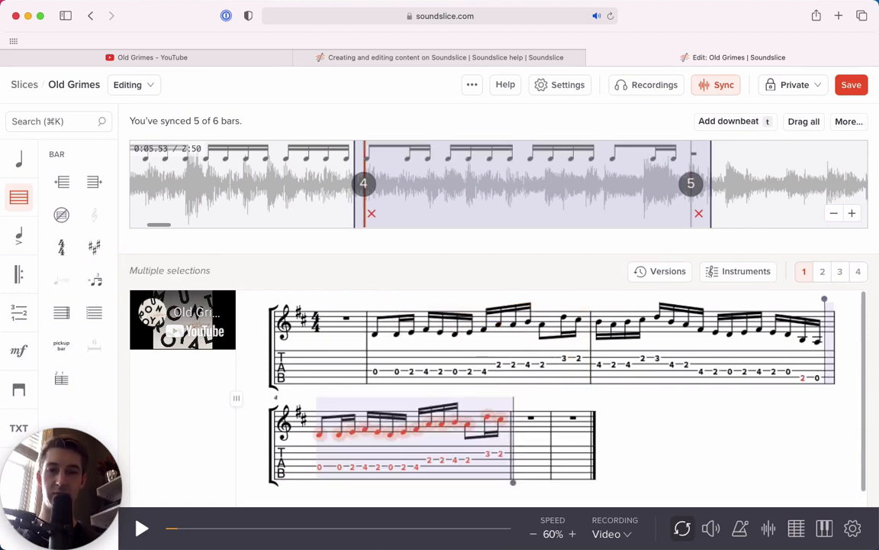
pyautogui.click(141, 528)
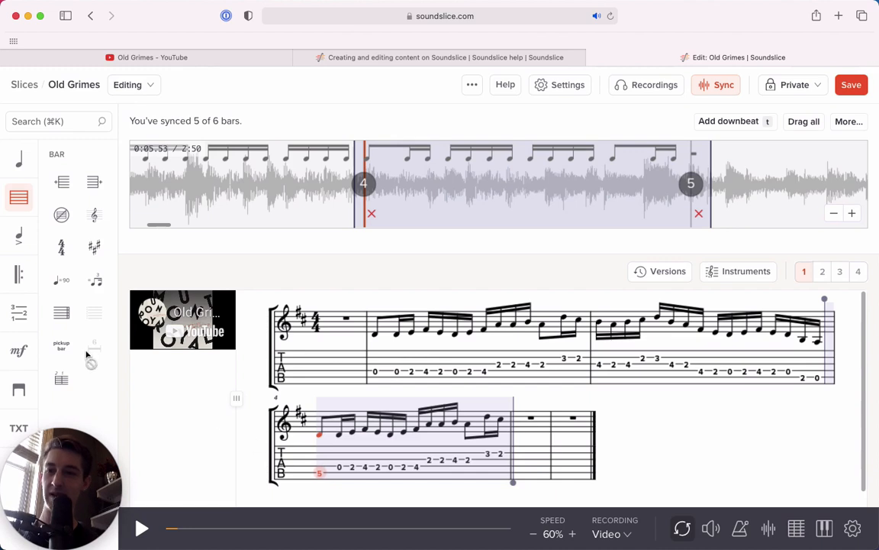
# - Paste the copied sixteenth-note run into the empty bar of line two and play it back
pyautogui.click(19, 311)
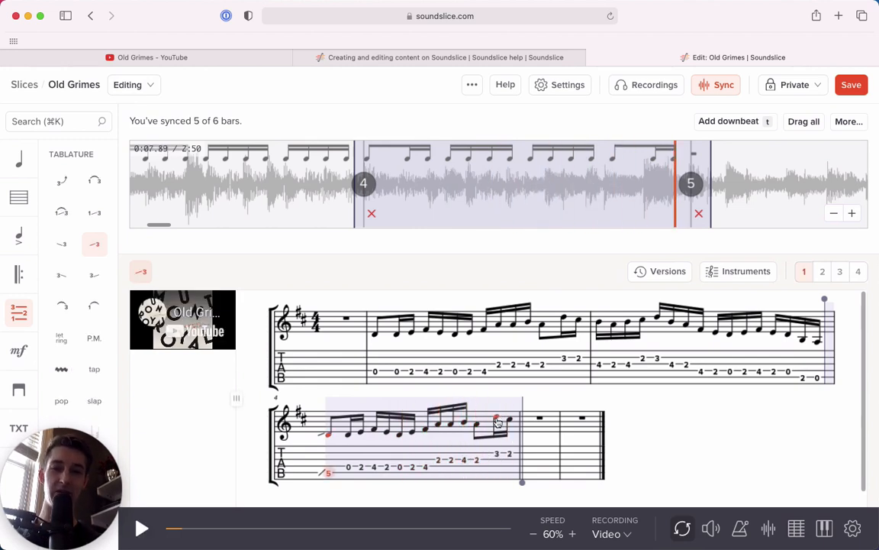
pyautogui.moveTo(510, 464)
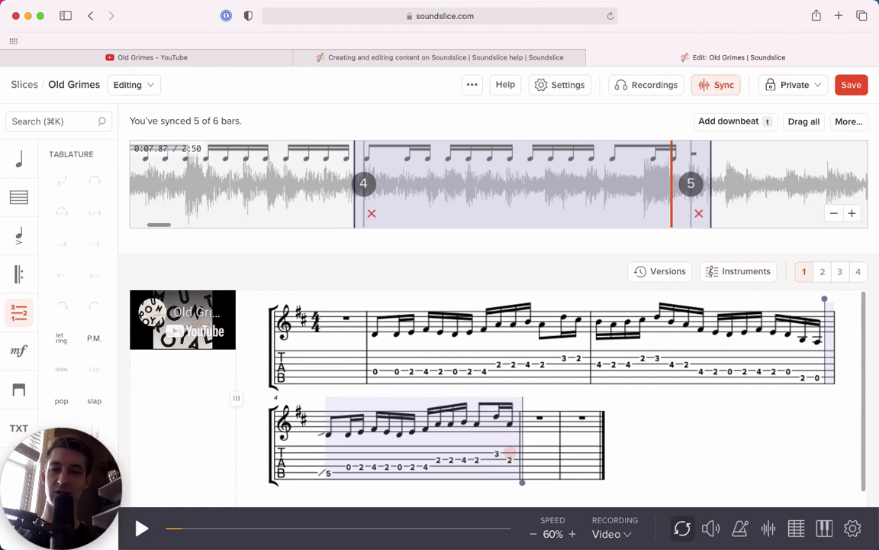
pyautogui.click(141, 528)
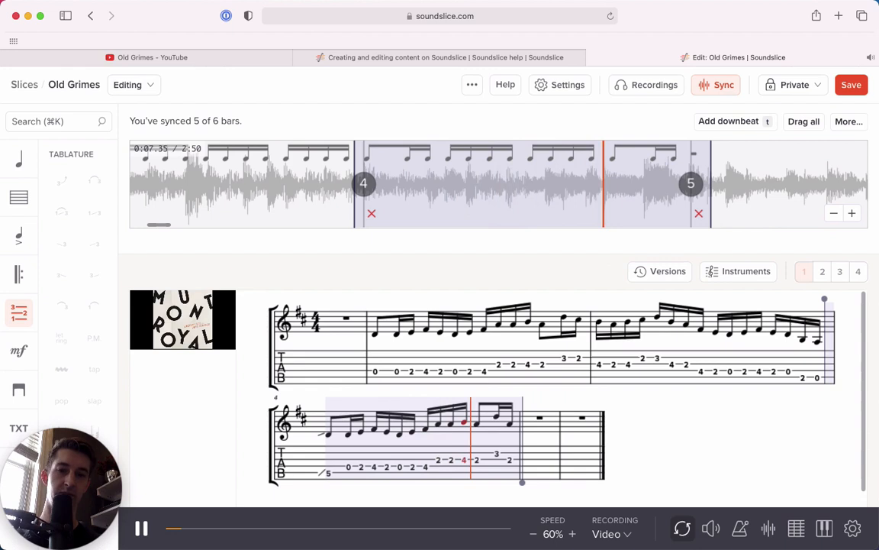
pyautogui.click(141, 528)
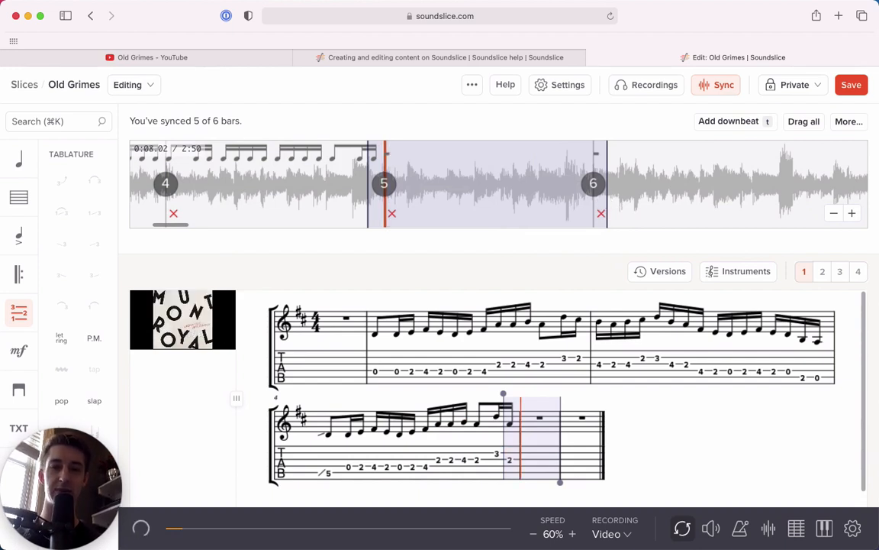
pyautogui.click(140, 528)
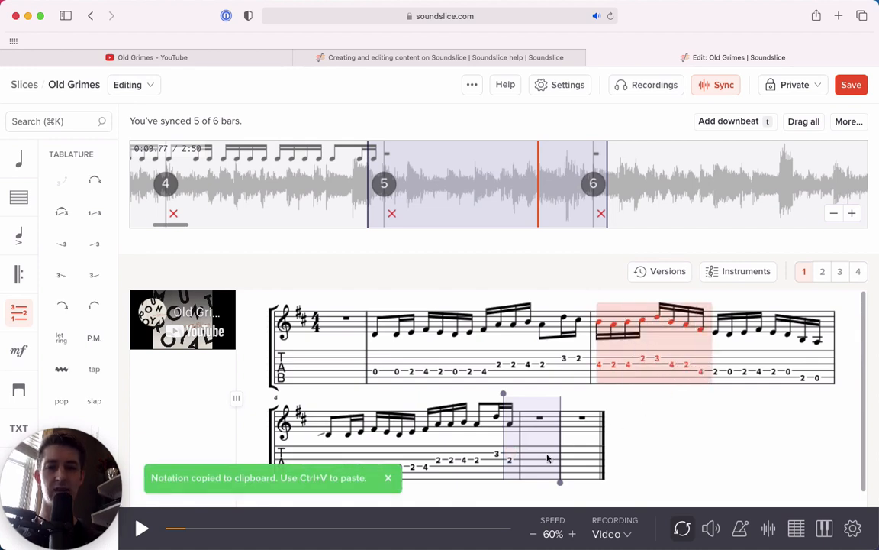
pyautogui.click(140, 529)
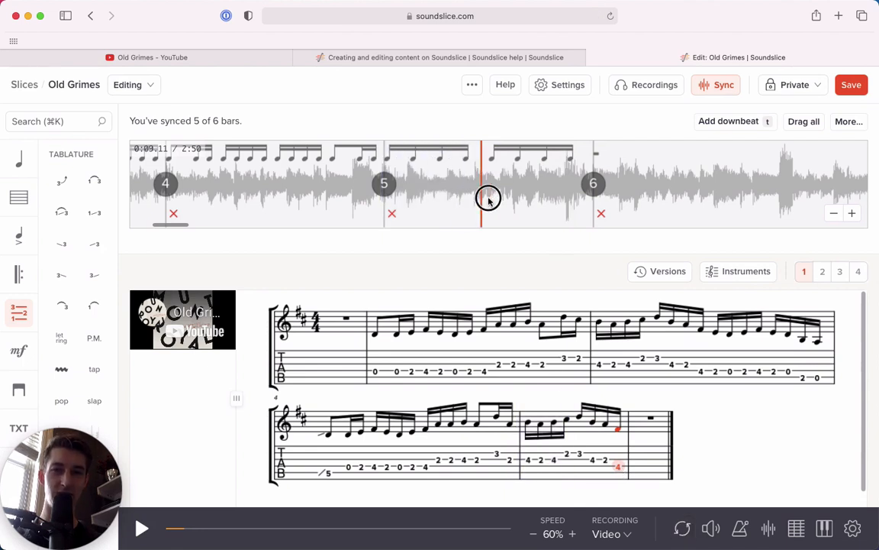
# - Replay the newly filled bar and rewrite its closing notes to match the audio
pyautogui.click(489, 183)
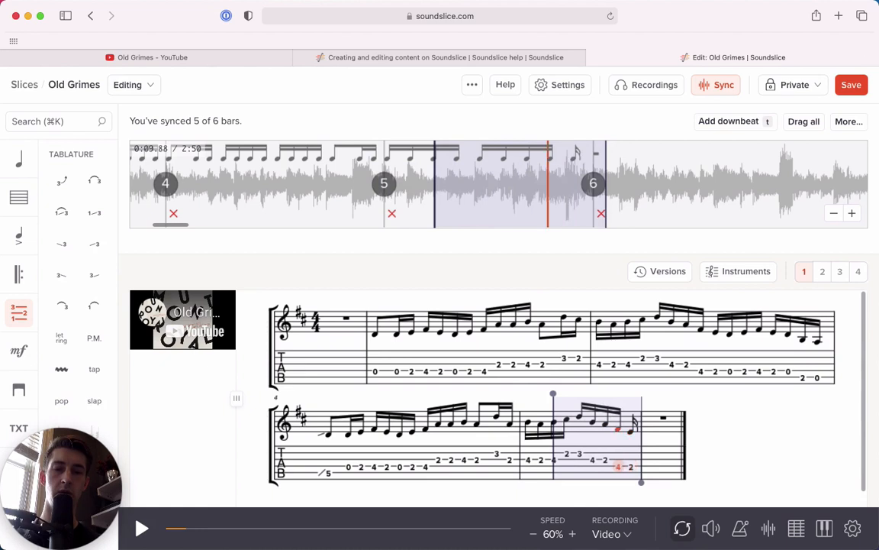
pyautogui.click(140, 529)
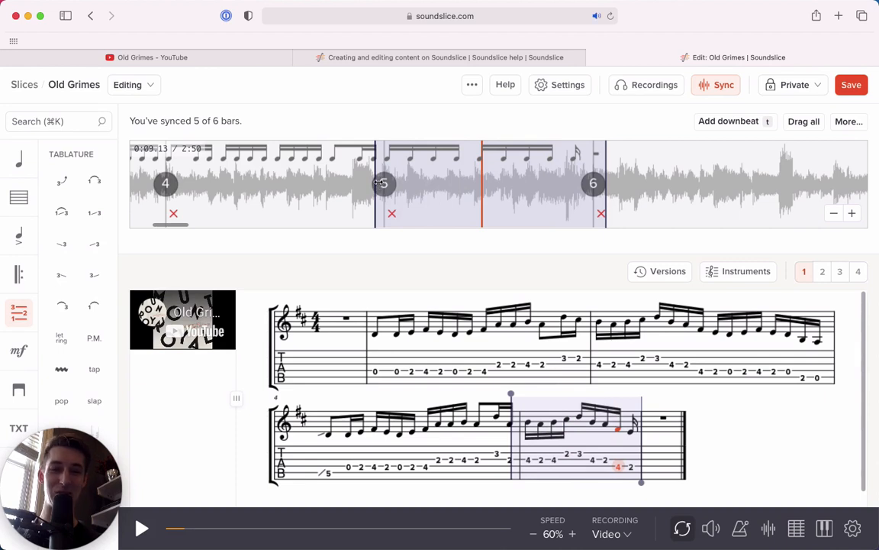
pyautogui.click(140, 528)
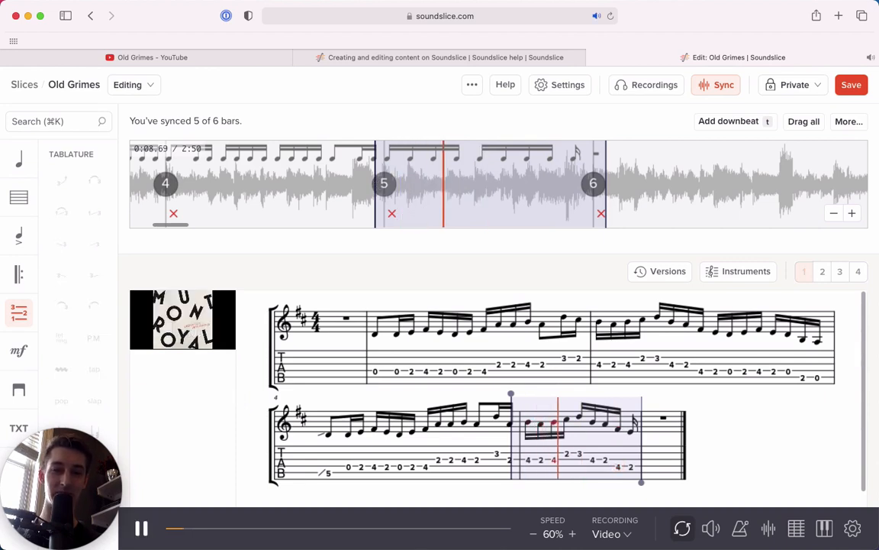
pyautogui.click(141, 528)
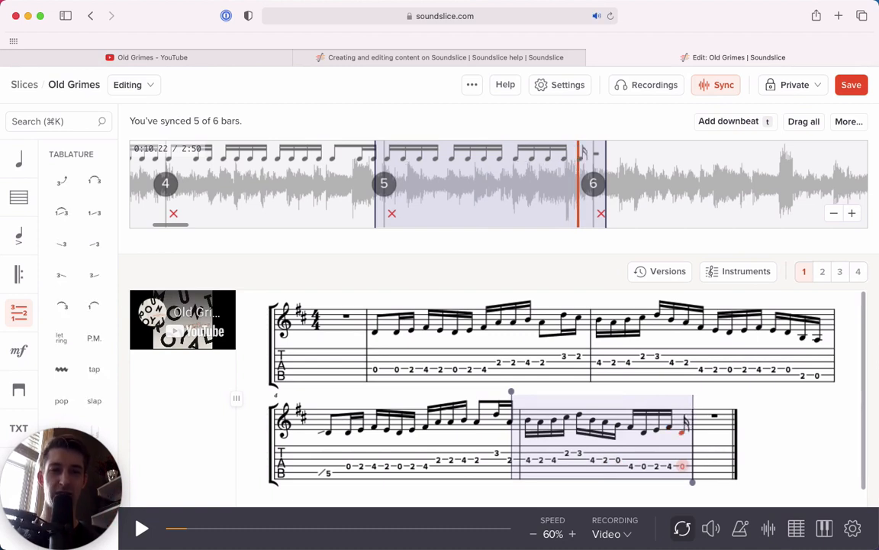
pyautogui.click(141, 528)
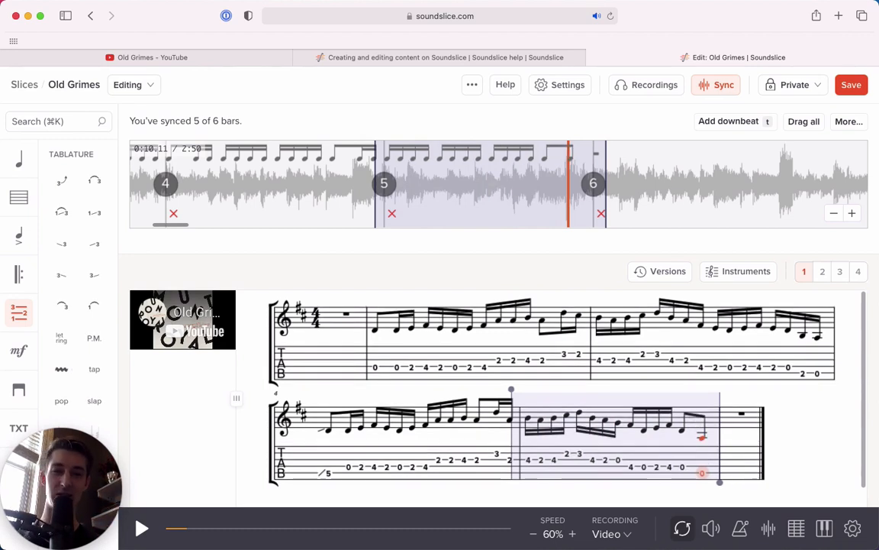
pyautogui.moveTo(687, 421)
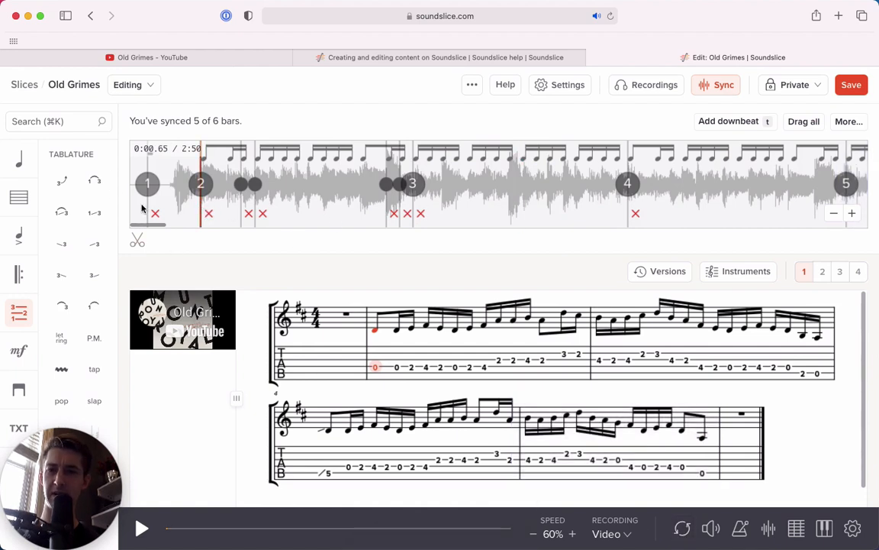
# - Insert a bar before bar 1 holding an eighth rest and two eighth notes tabbed 0 and 2
pyautogui.click(141, 528)
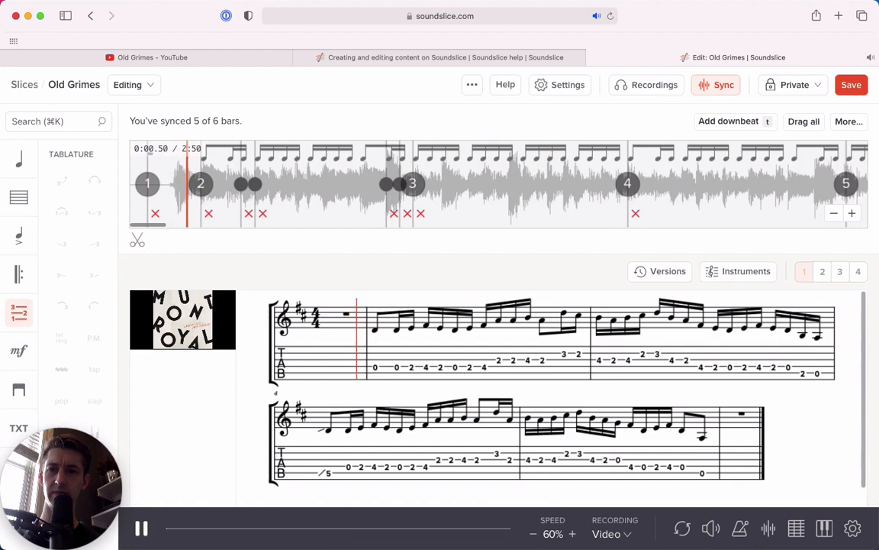
pyautogui.click(141, 528)
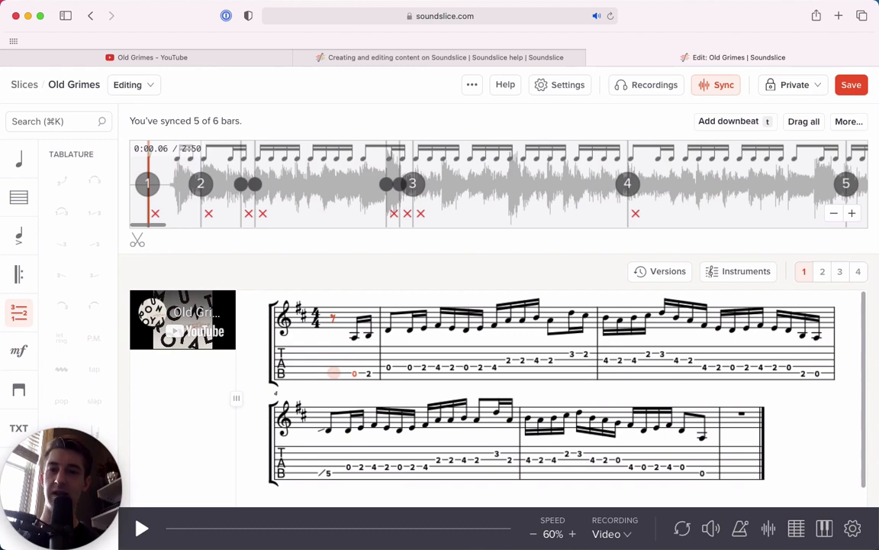
pyautogui.click(18, 197)
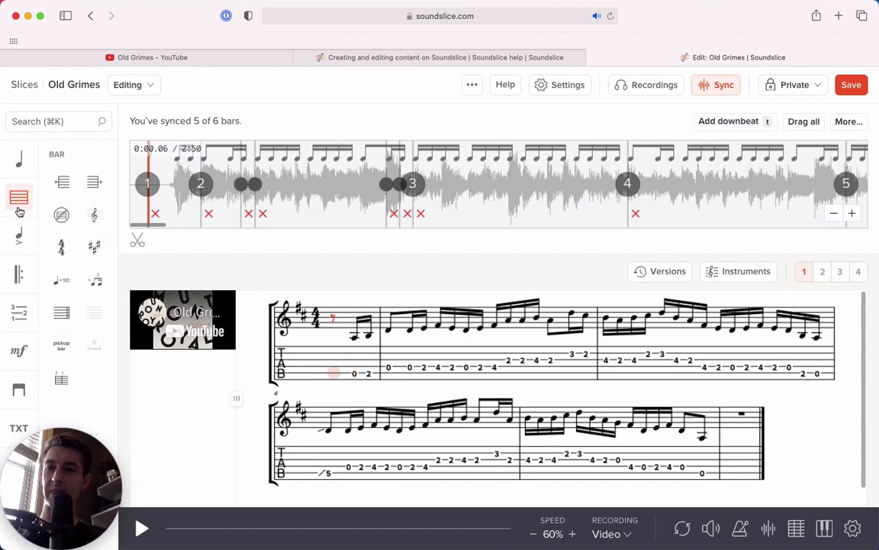
pyautogui.moveTo(64, 353)
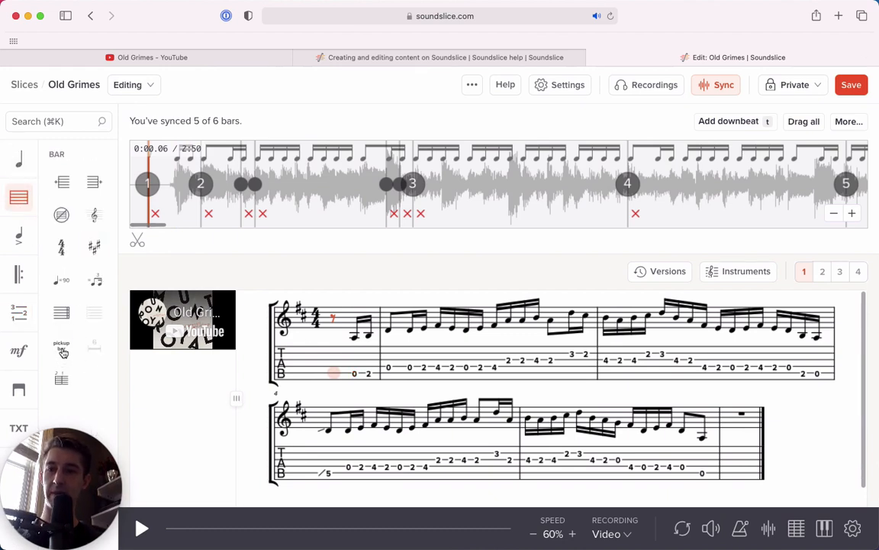
pyautogui.moveTo(19, 198)
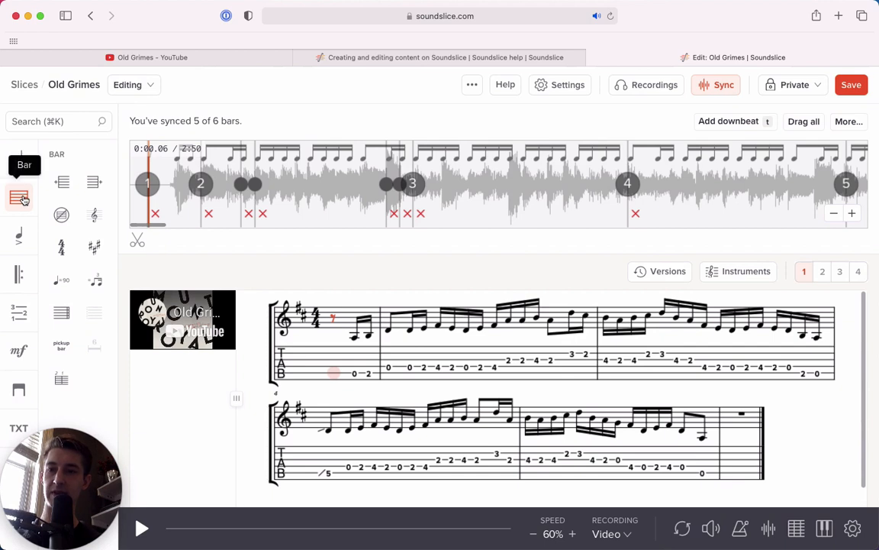
pyautogui.moveTo(61, 345)
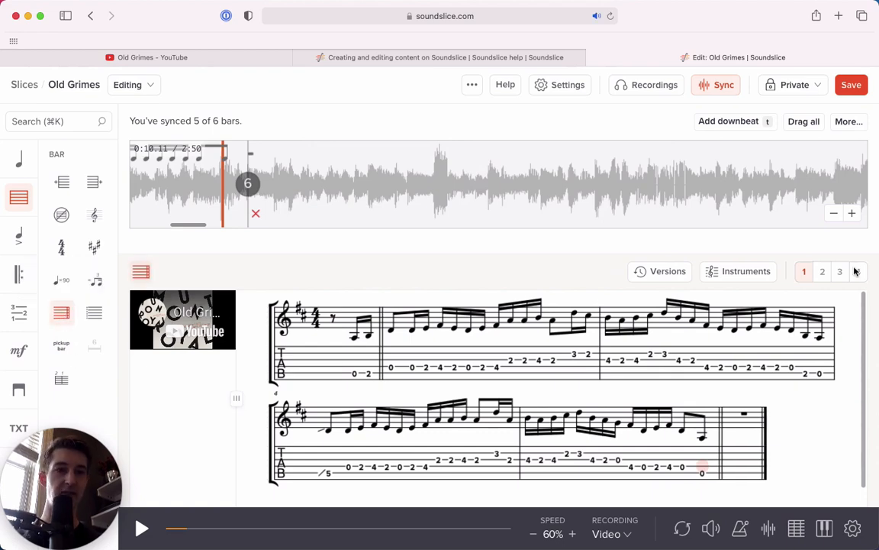
# - Add a sync point before bar 2 in the Sync timeline and raise playback speed back to 100%
pyautogui.click(852, 214)
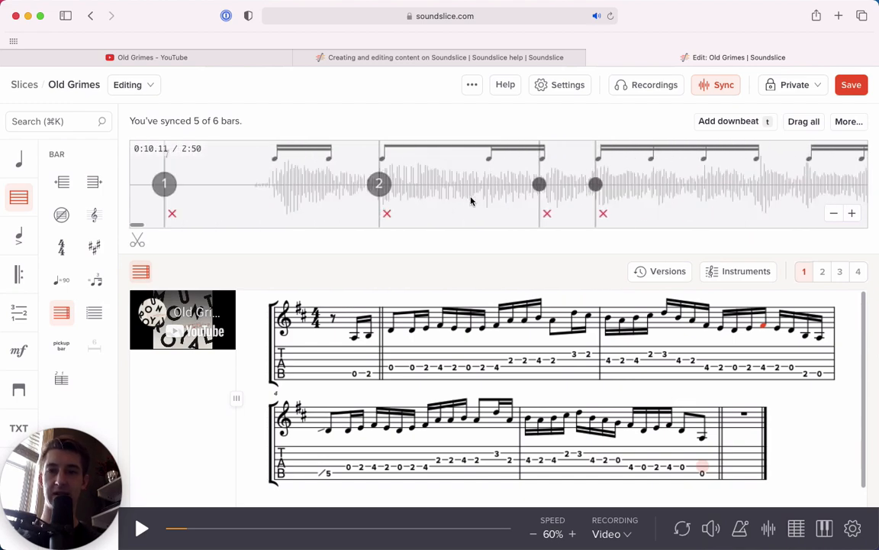
pyautogui.click(275, 155)
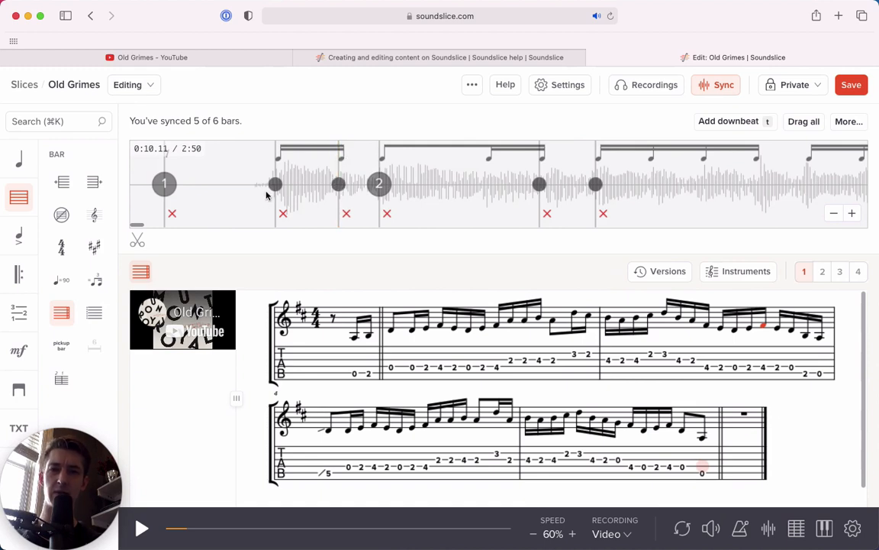
pyautogui.click(141, 529)
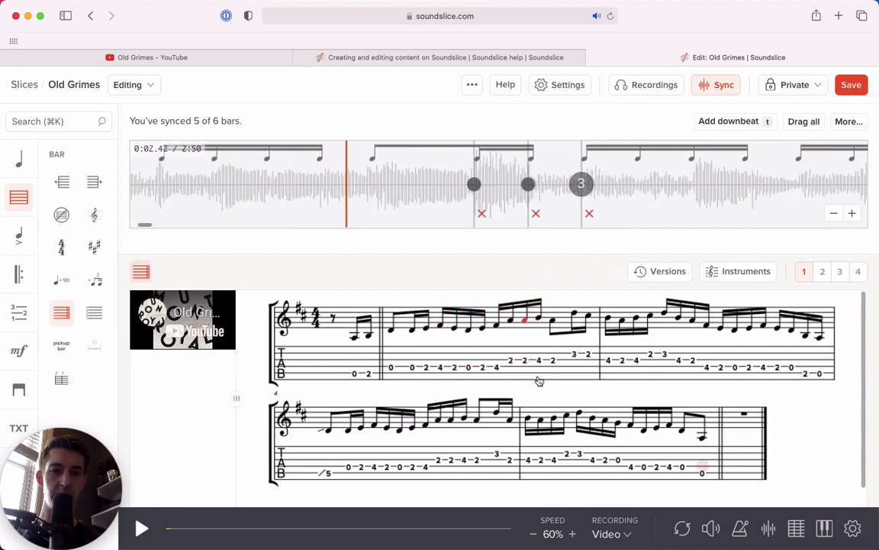
pyautogui.click(571, 534)
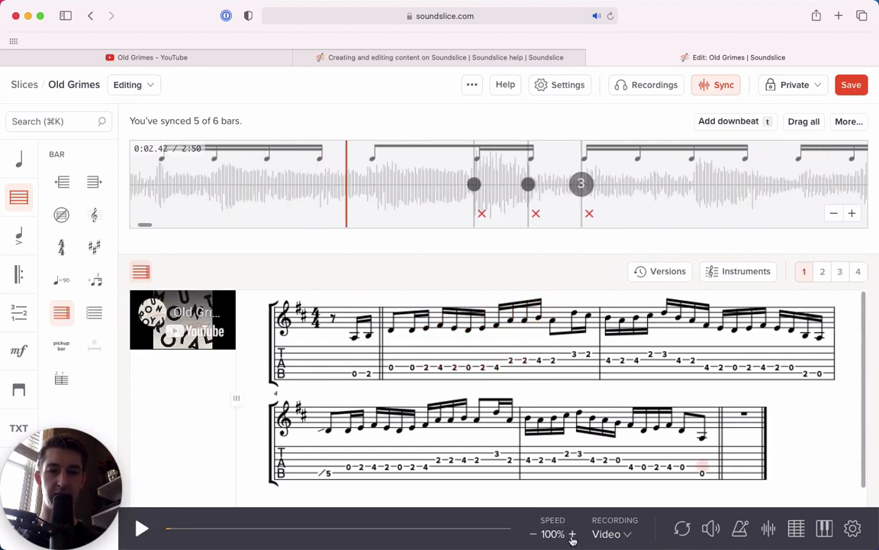
pyautogui.click(715, 85)
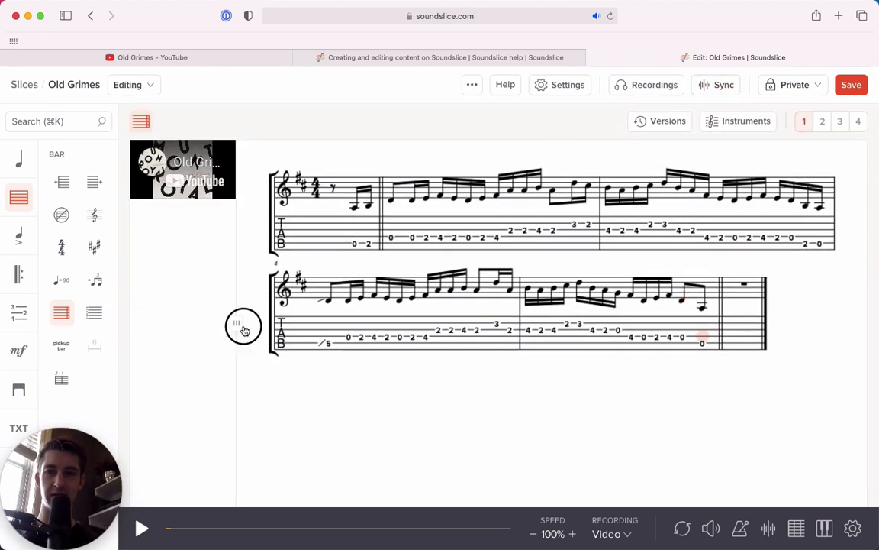
# - Widen the video panel so the score wraps onto three lines, then save the slice
pyautogui.click(140, 528)
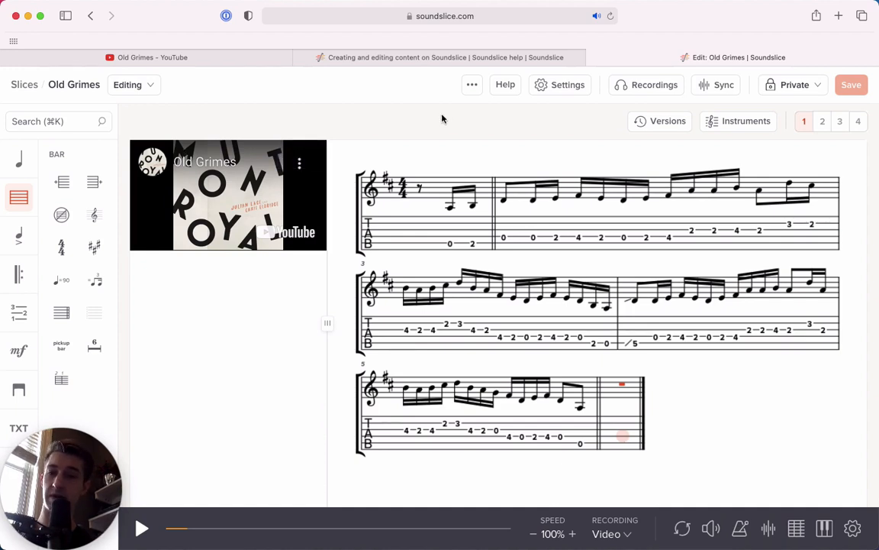
pyautogui.moveTo(257, 105)
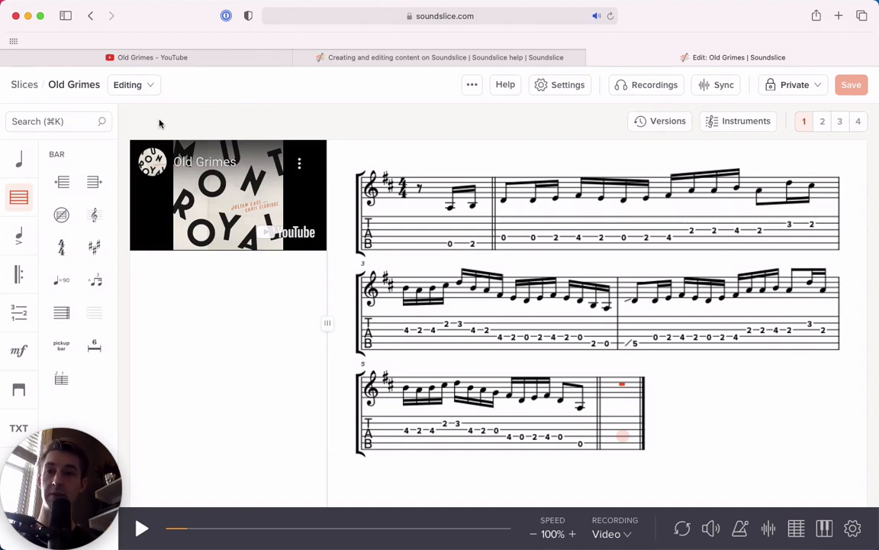
# - Search the Cmd+K command palette for 'pickup' and mark the first bar as a pickup bar
pyautogui.click(49, 122)
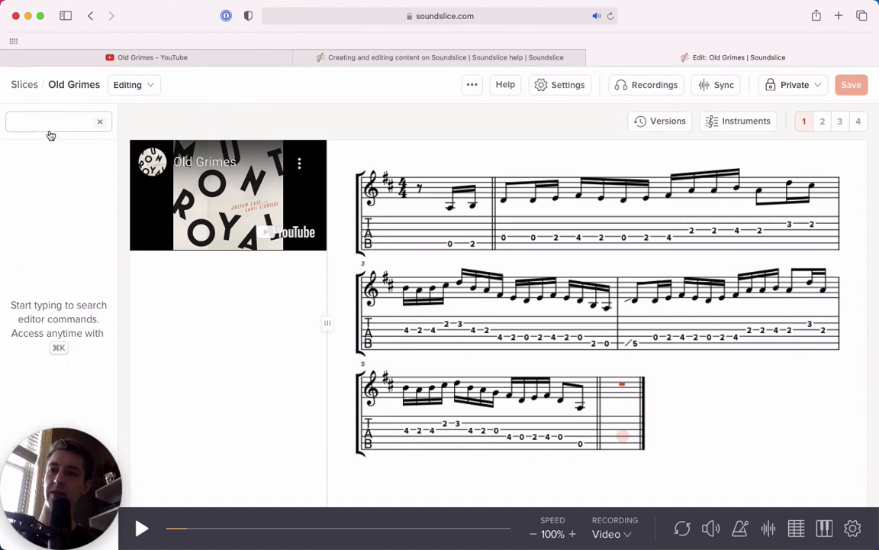
pyautogui.click(53, 122)
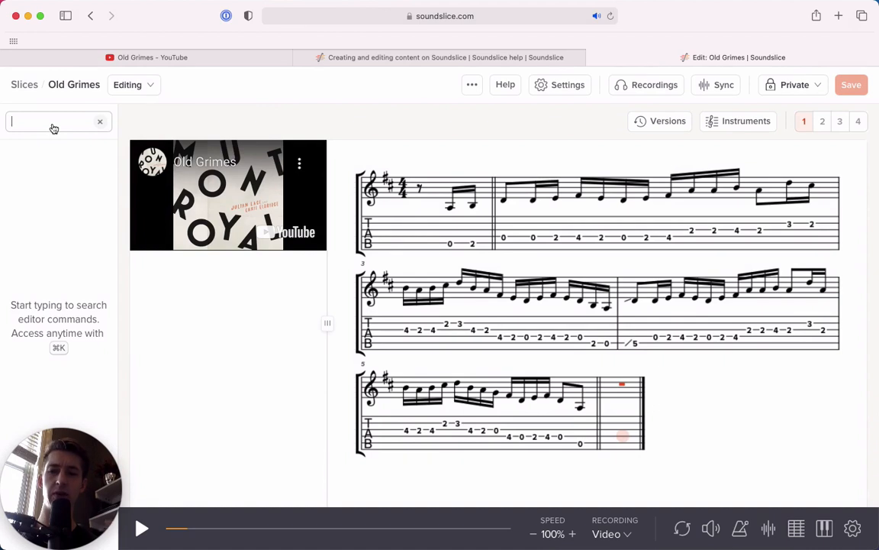
pyautogui.moveTo(304, 223)
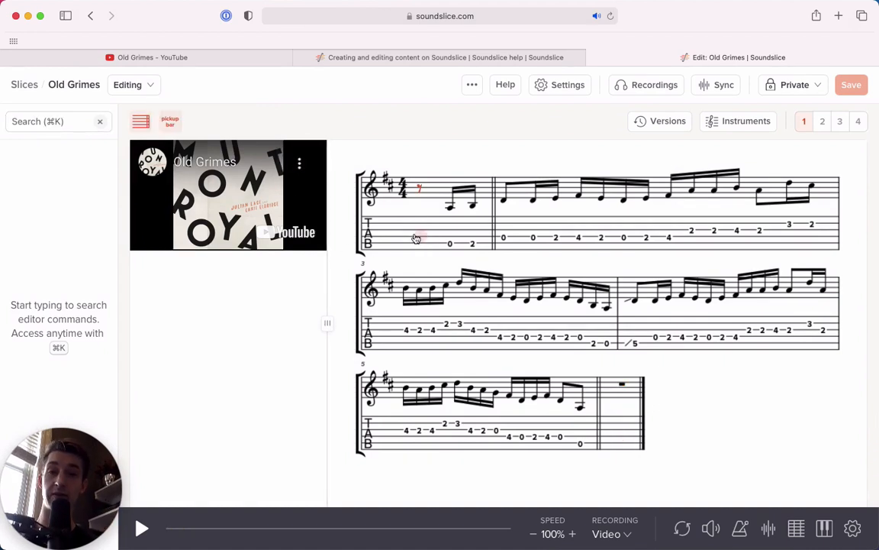
pyautogui.click(53, 122)
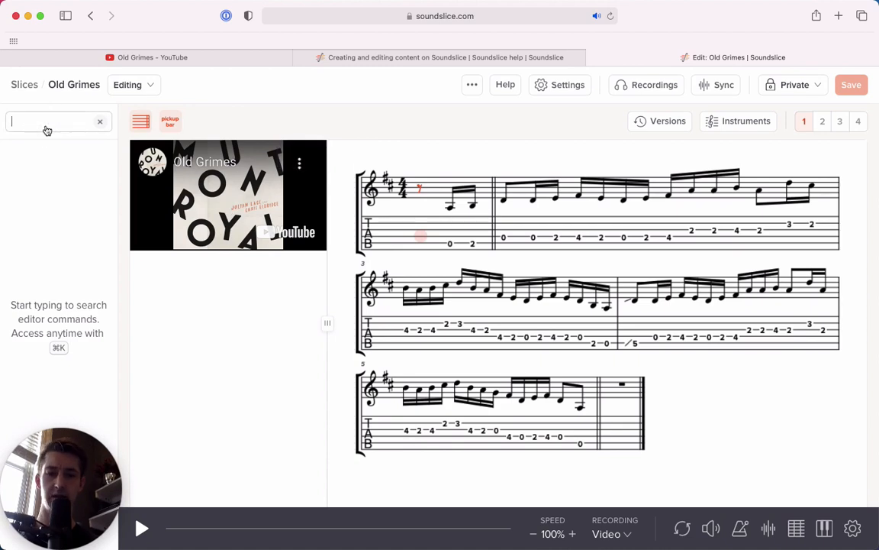
pyautogui.write('pickup')
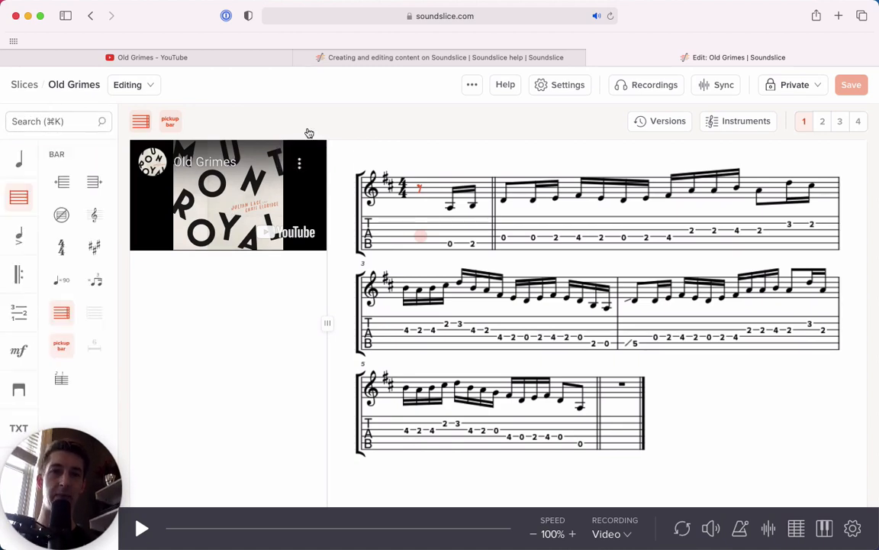
pyautogui.click(504, 86)
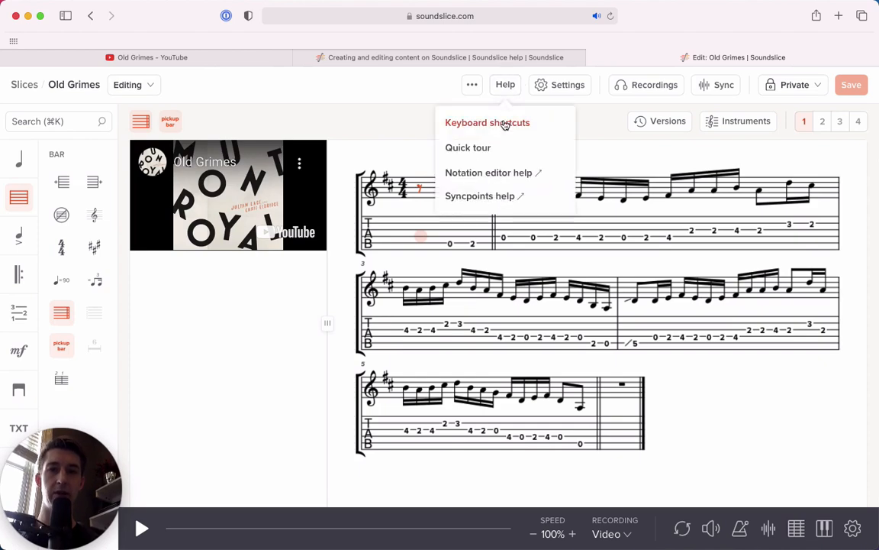
pyautogui.click(487, 122)
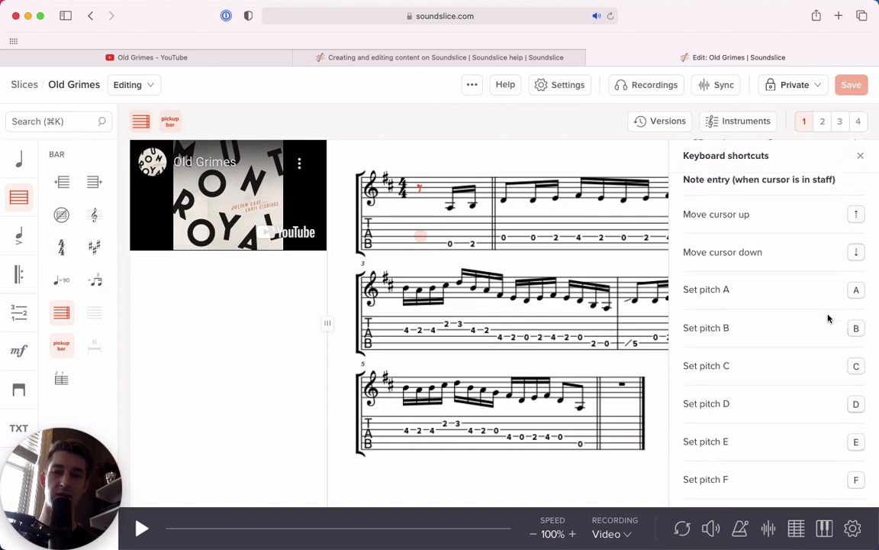
pyautogui.scroll(-3)
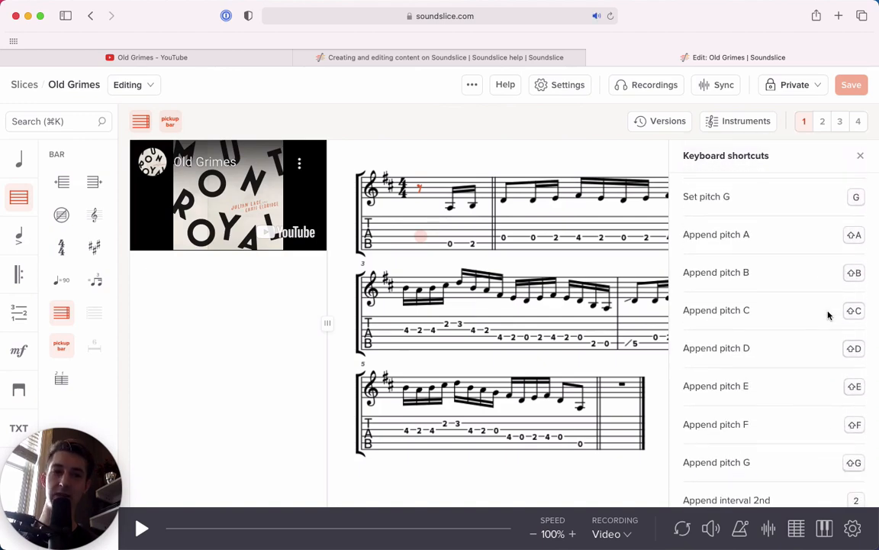
pyautogui.click(861, 156)
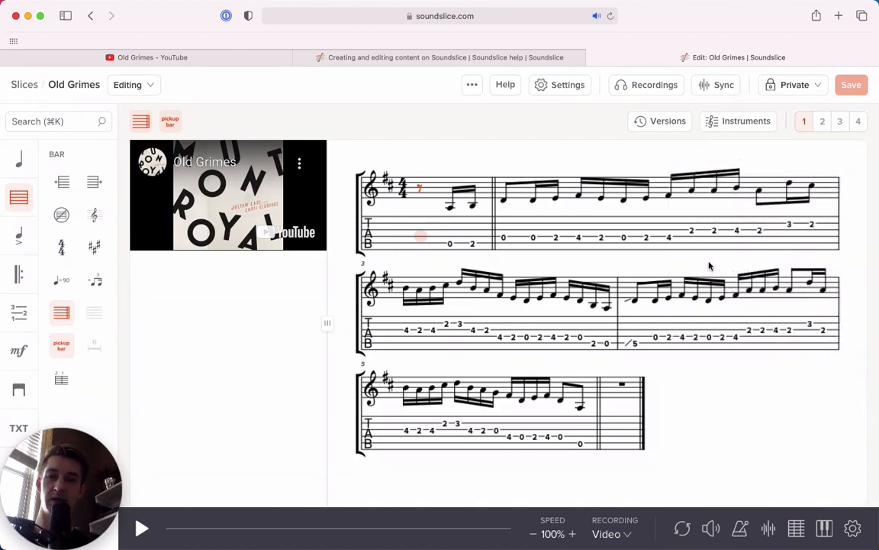